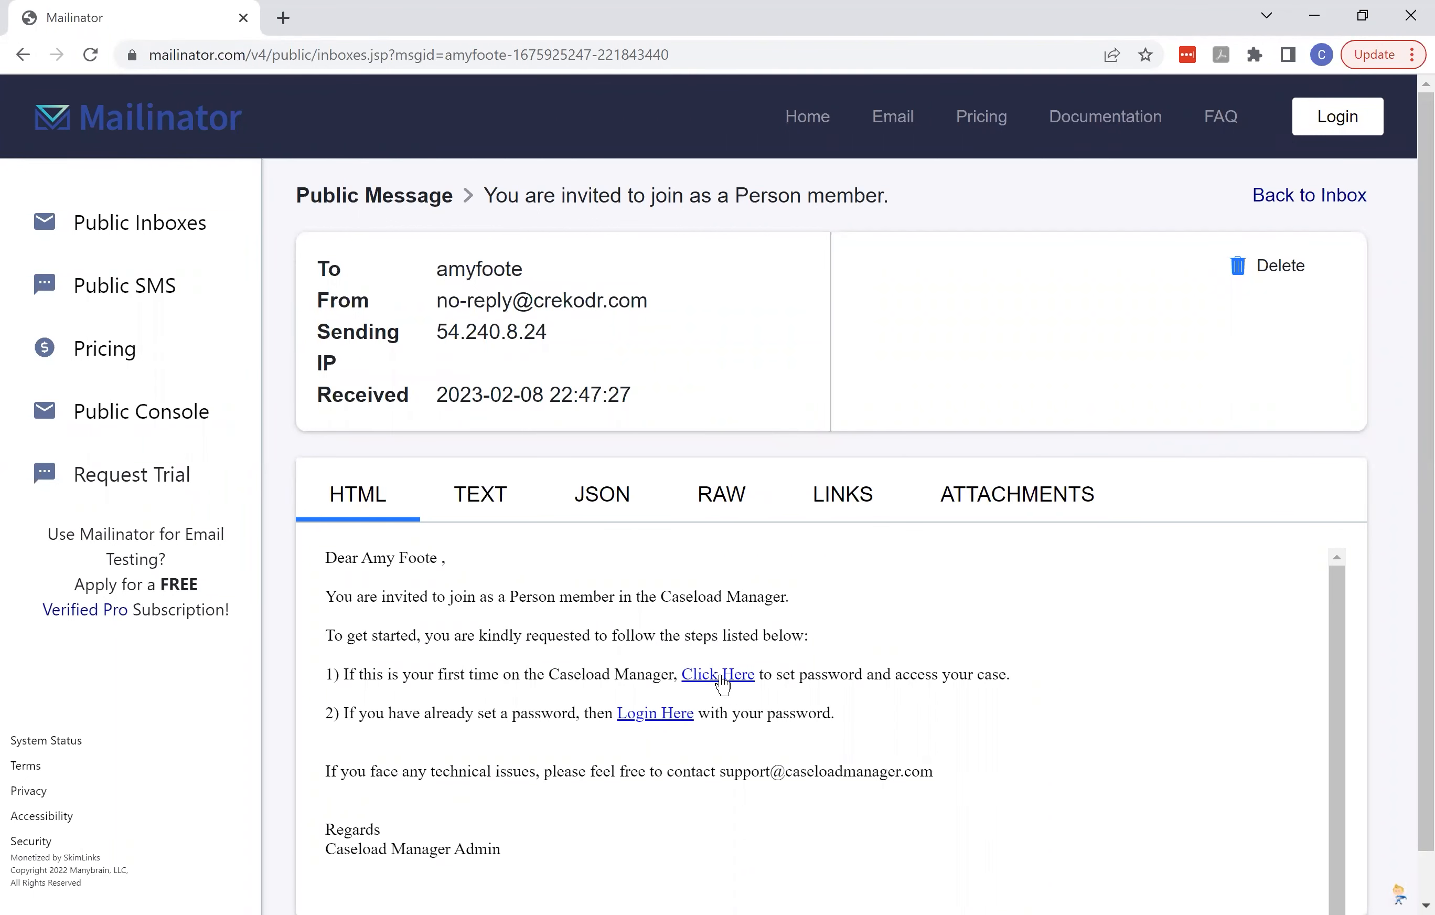
From the invitation email, set the claimant password, accept the Terms and update the password.
left_click(718, 674)
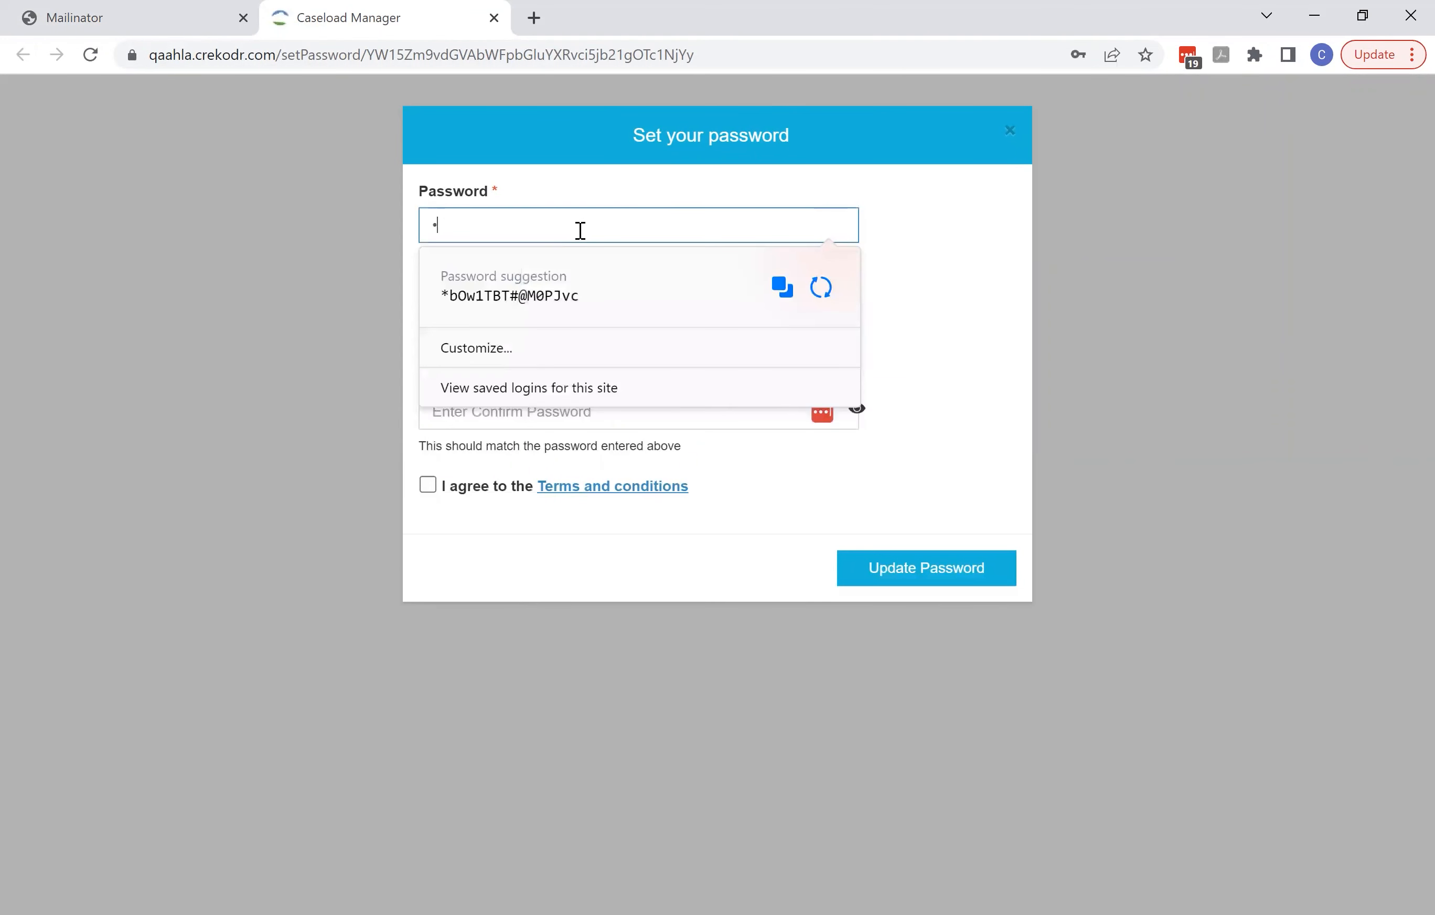
type("password")
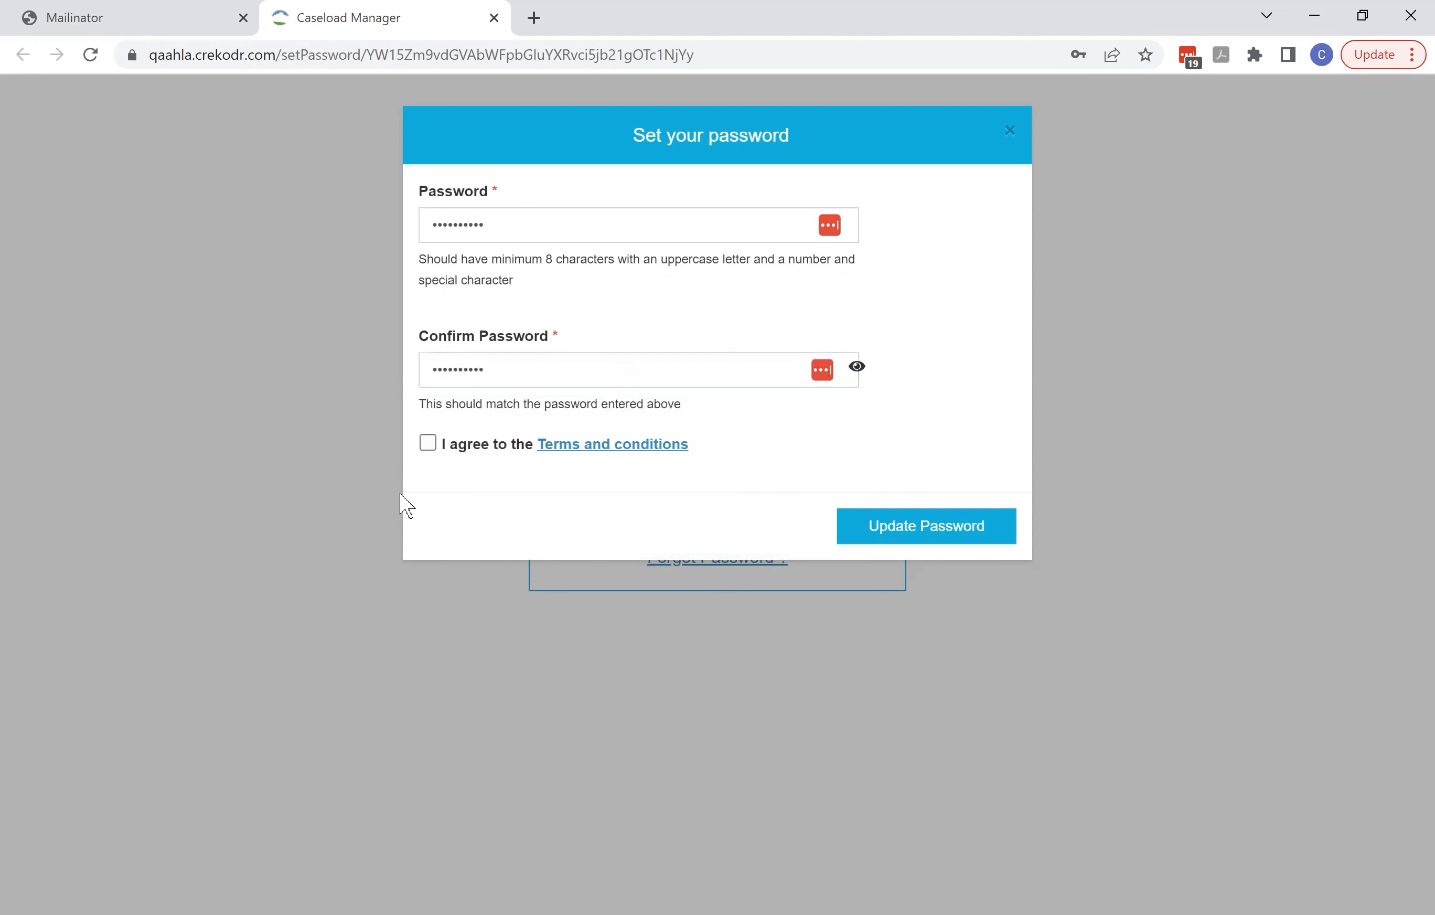
left_click(427, 442)
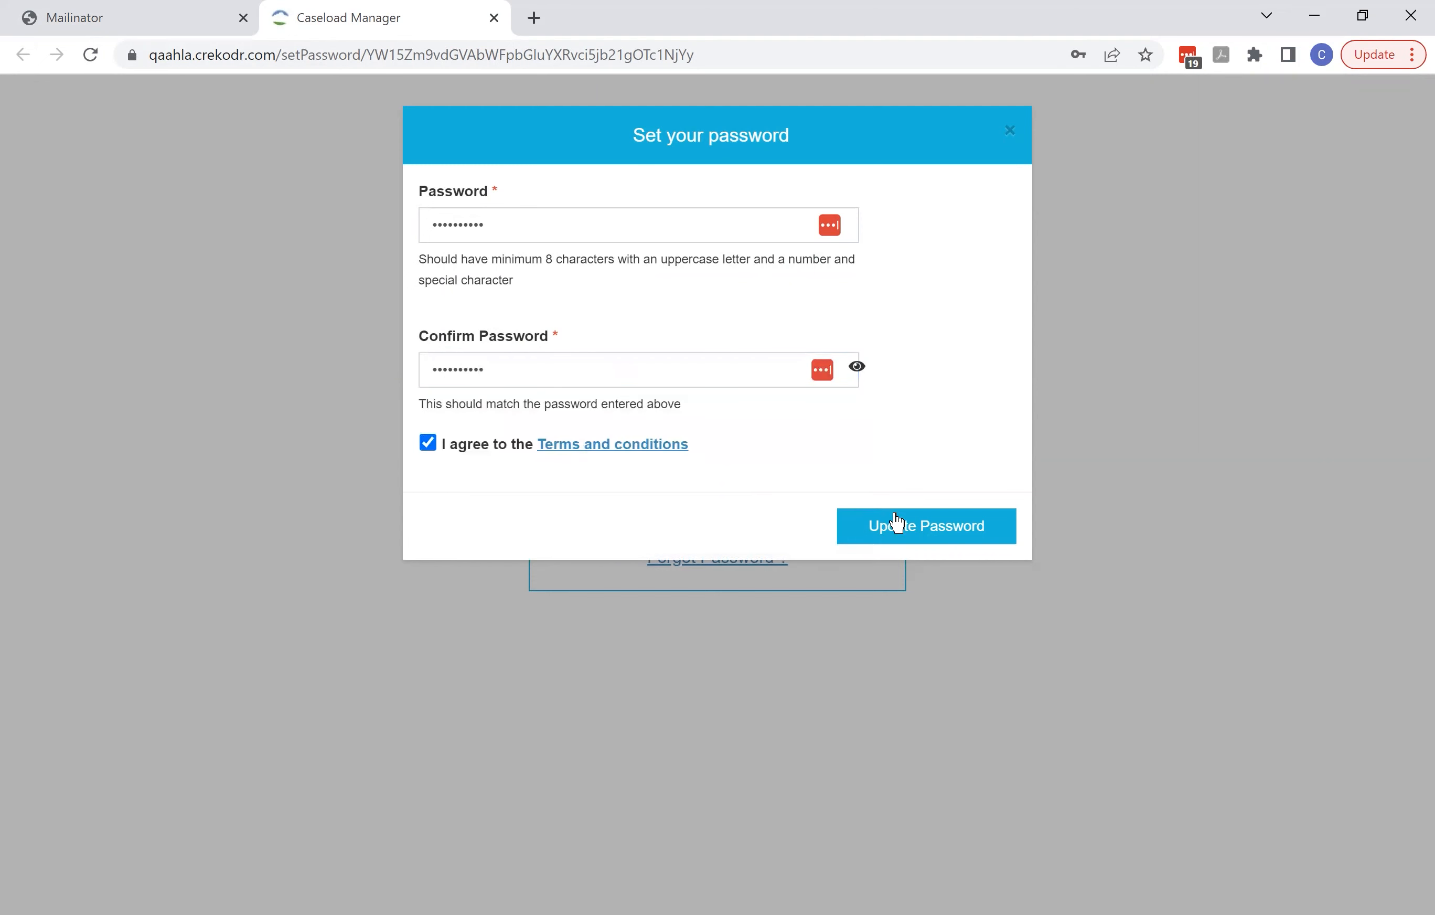
left_click(926, 526)
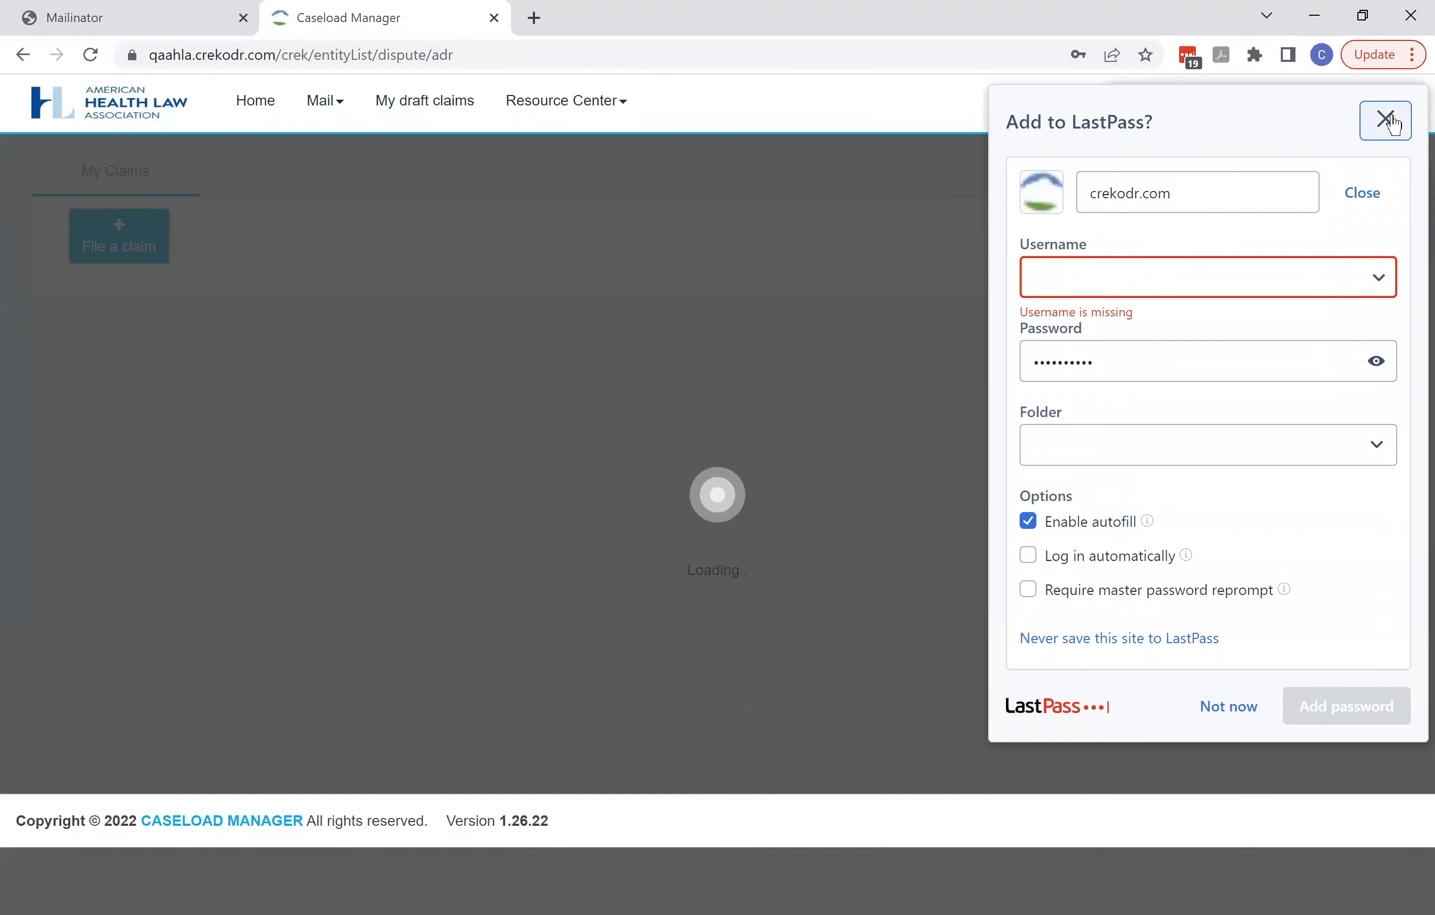
left_click(1385, 120)
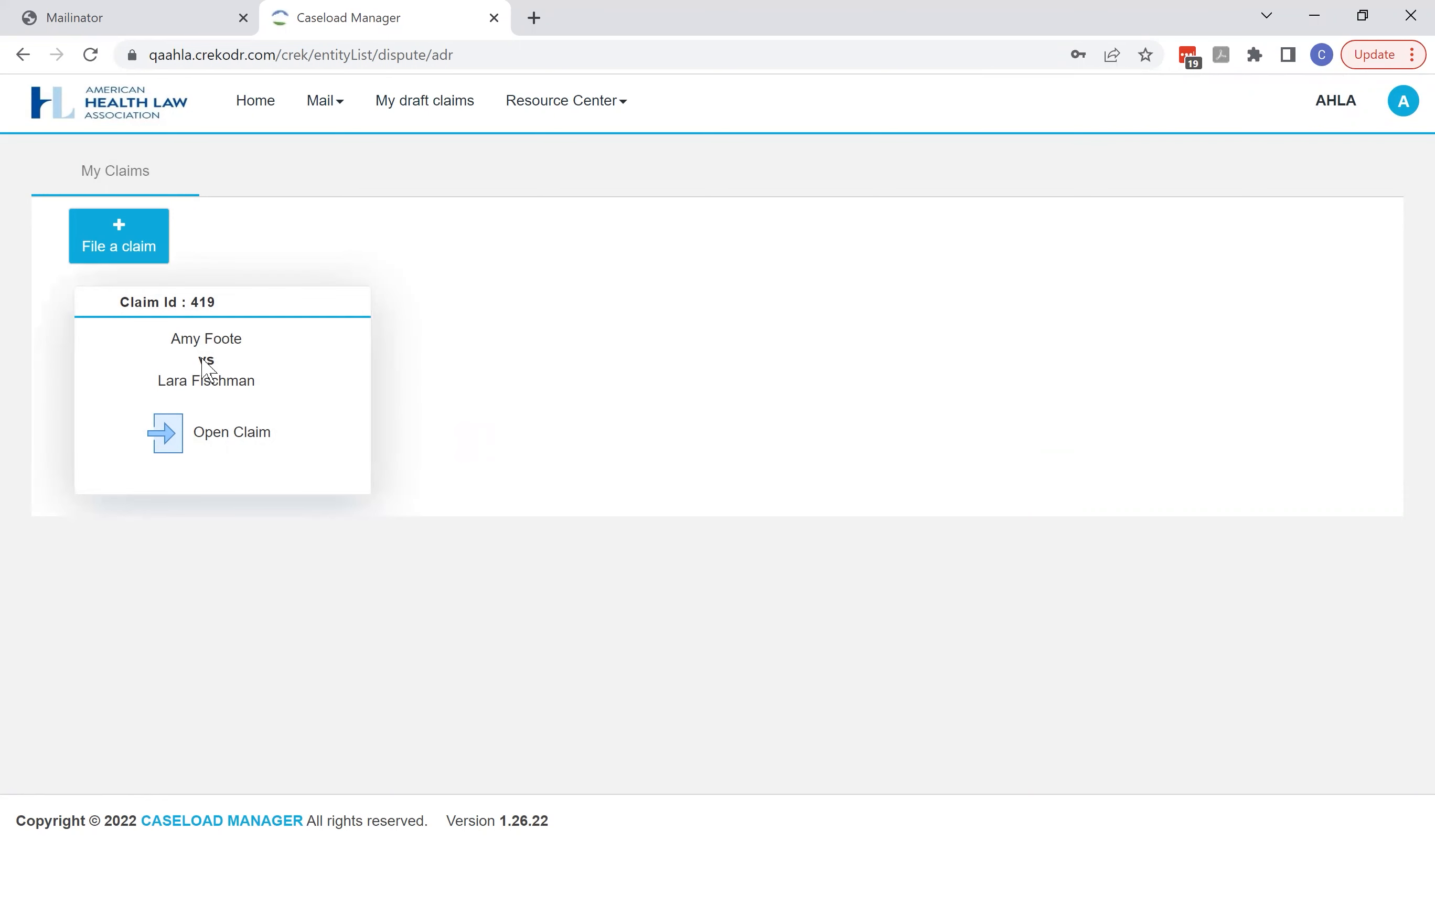
left_click(232, 432)
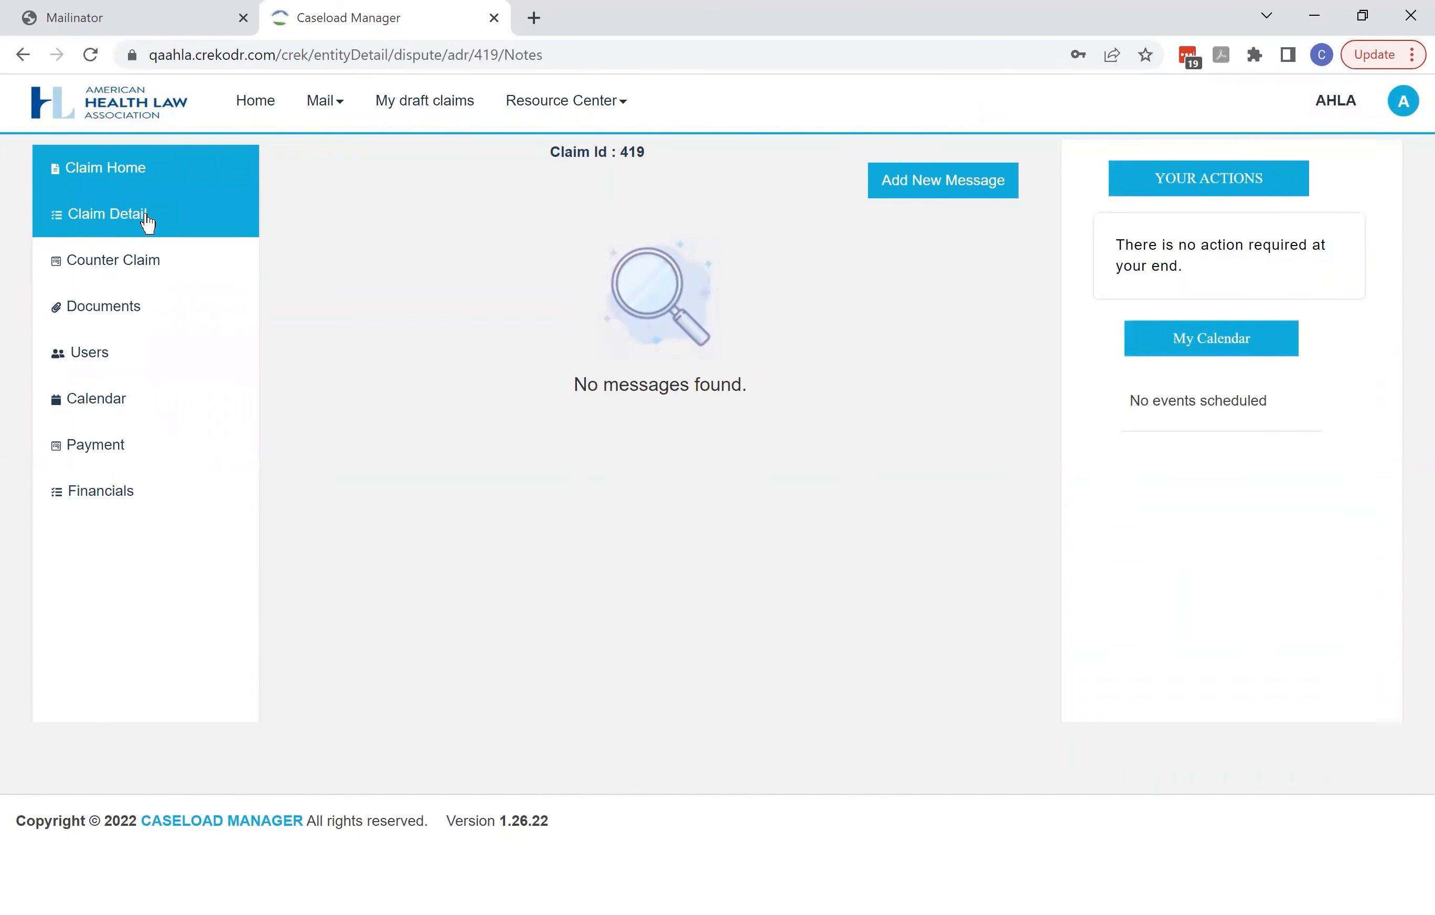
left_click(107, 213)
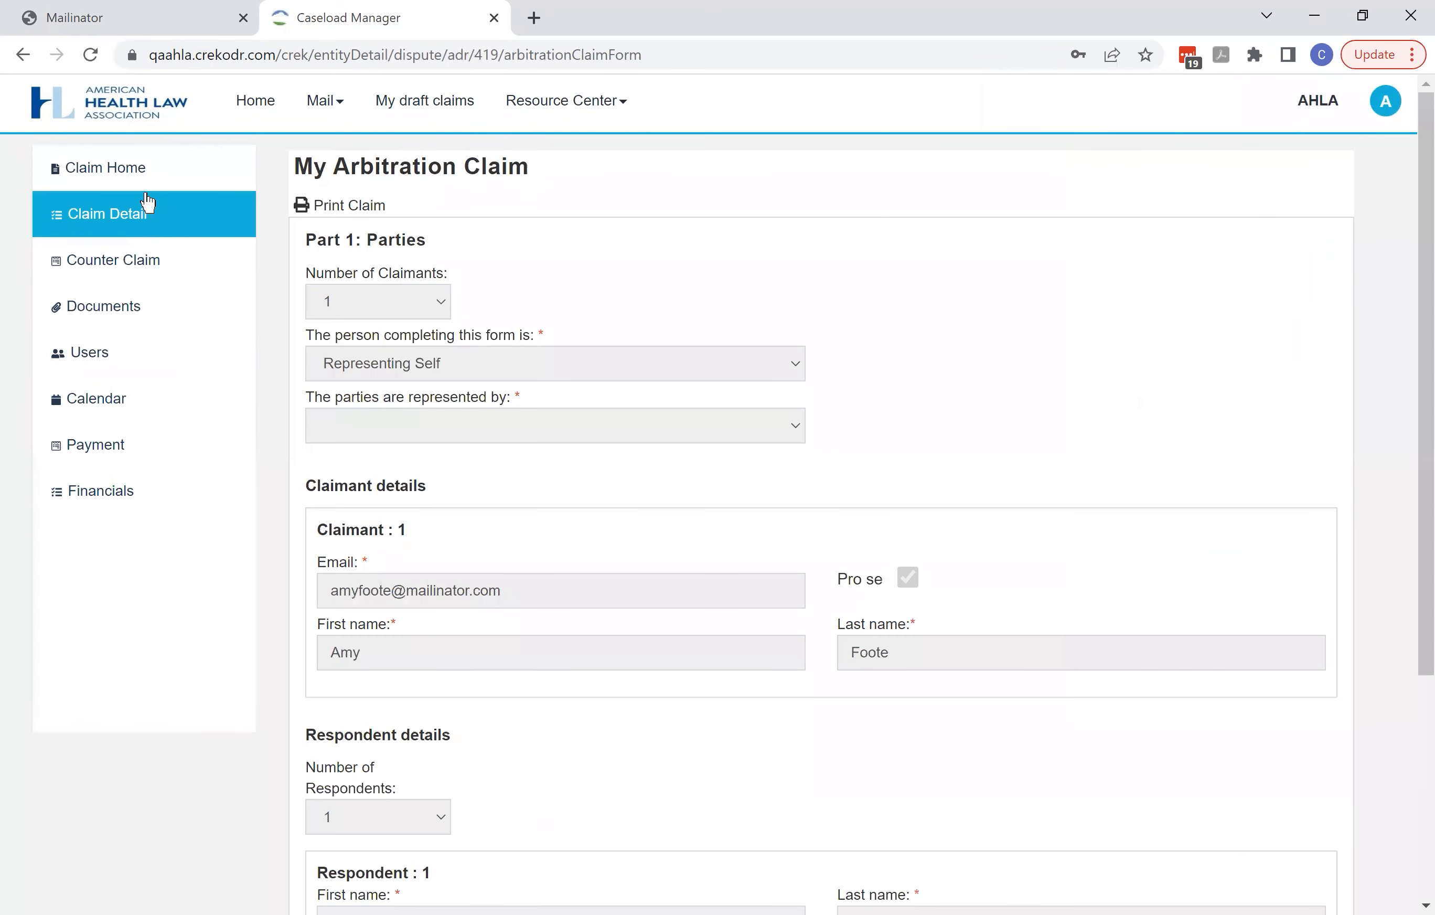
left_click(105, 167)
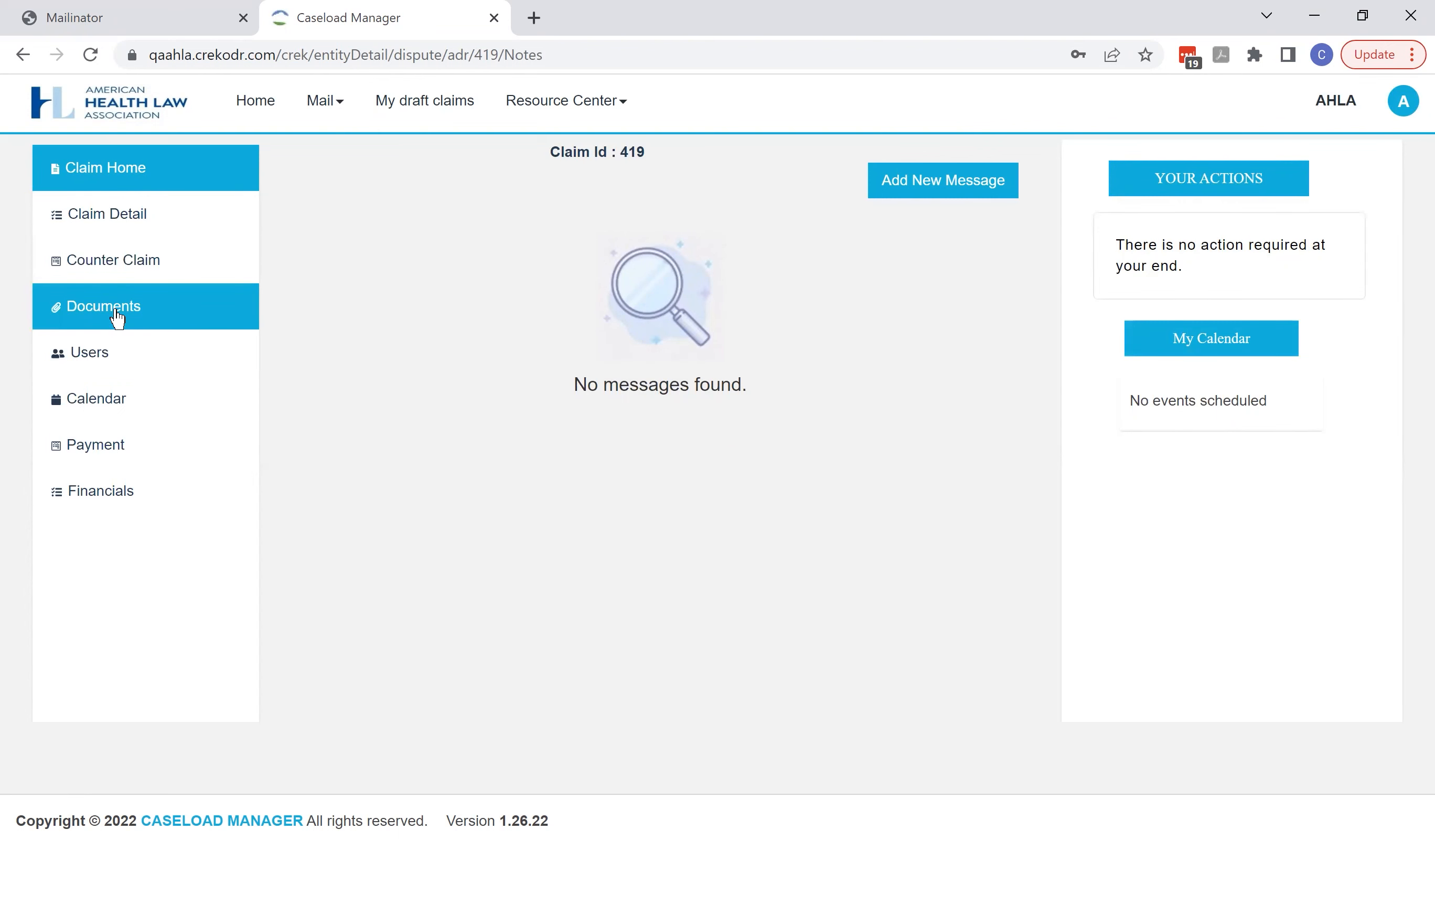
View claim 419's Documents, Users and Calendar sections in turn.
left_click(103, 306)
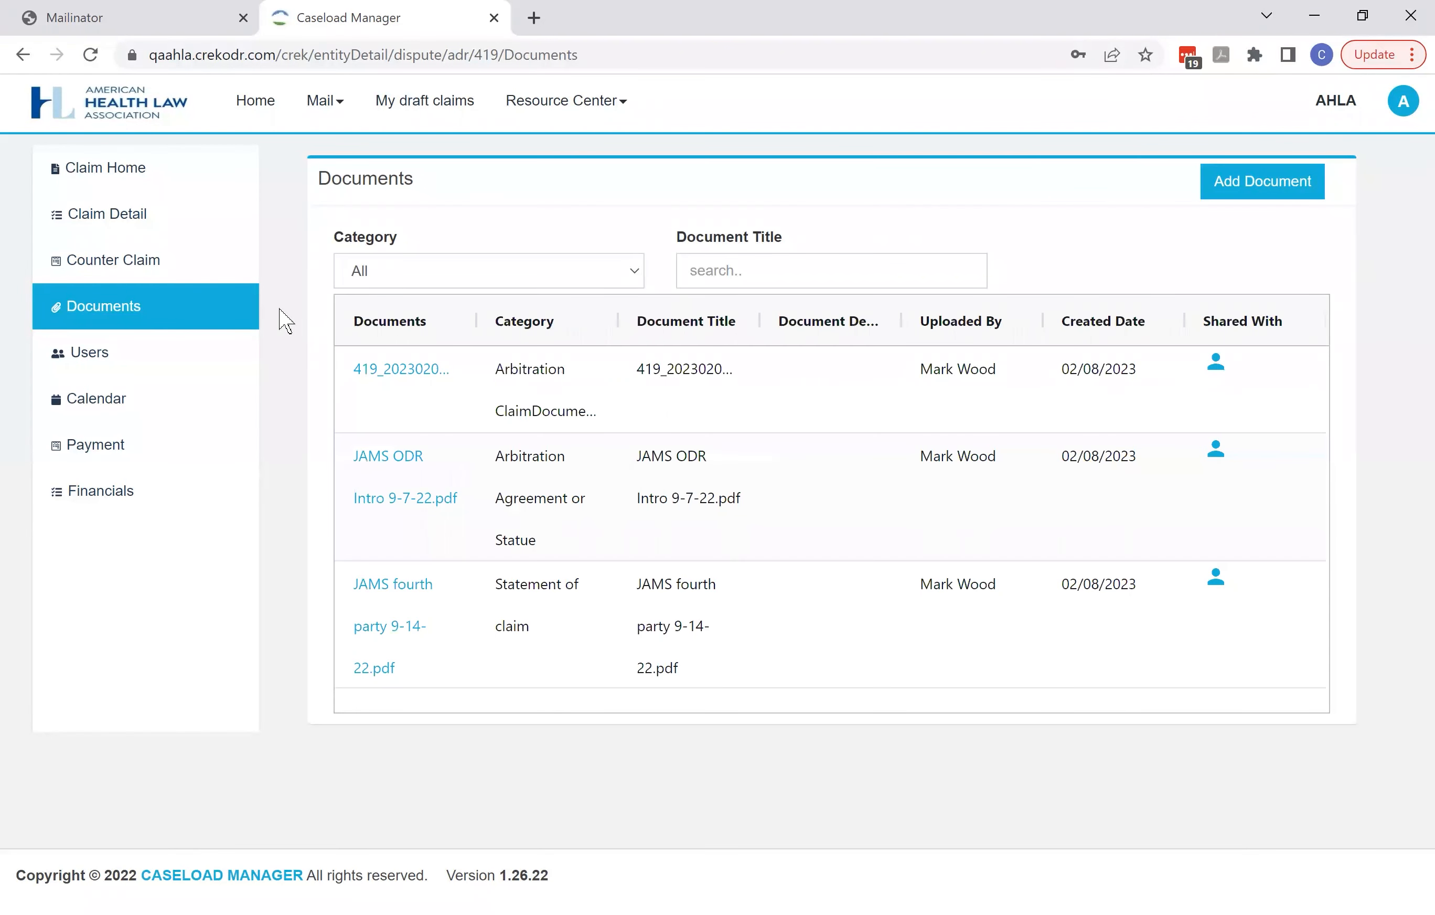
mouse_move(89, 353)
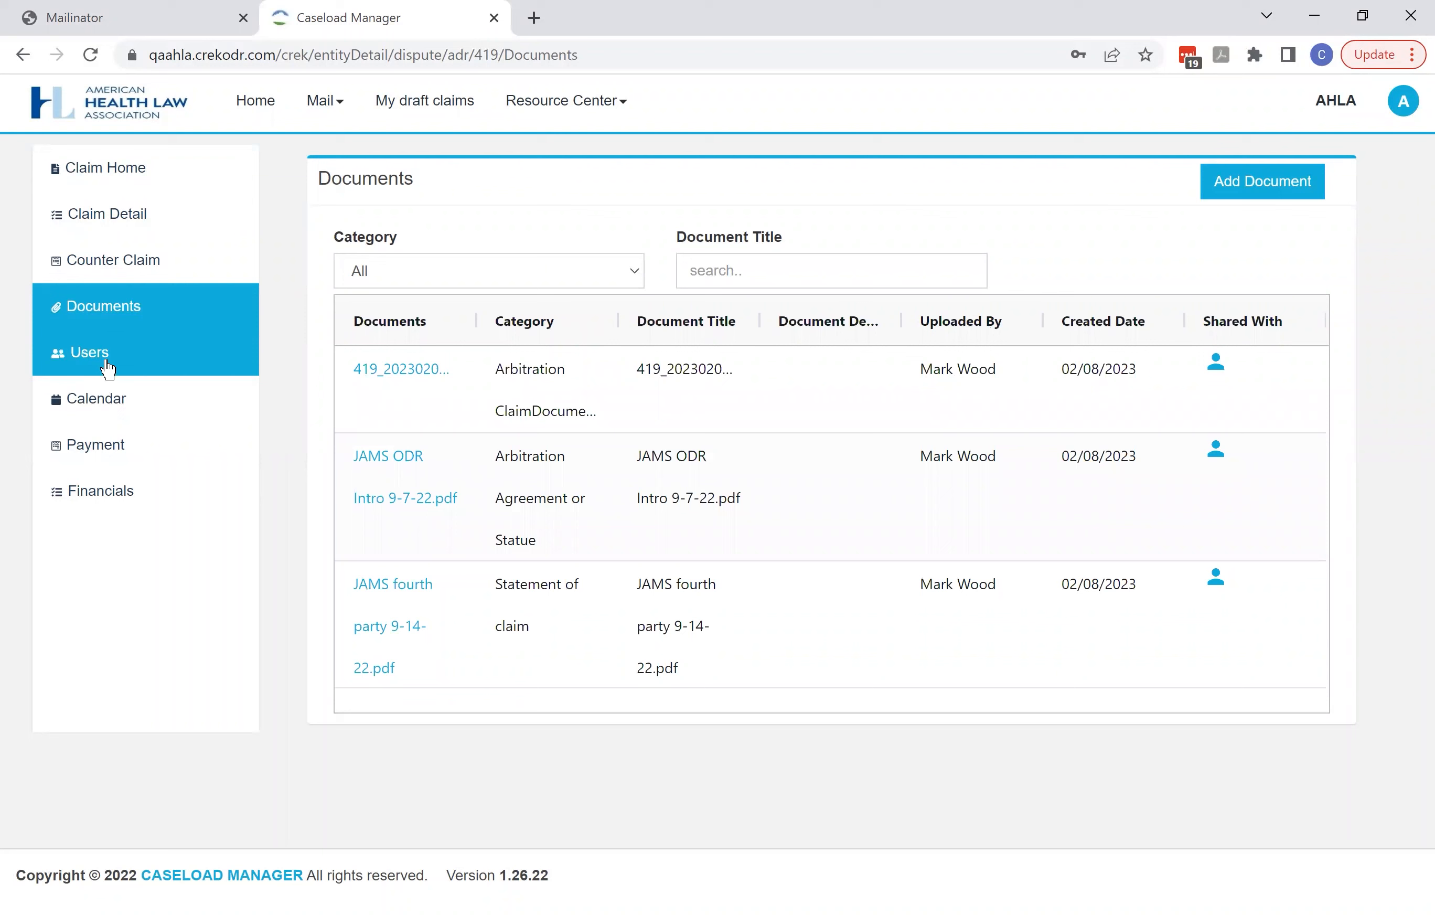
left_click(89, 351)
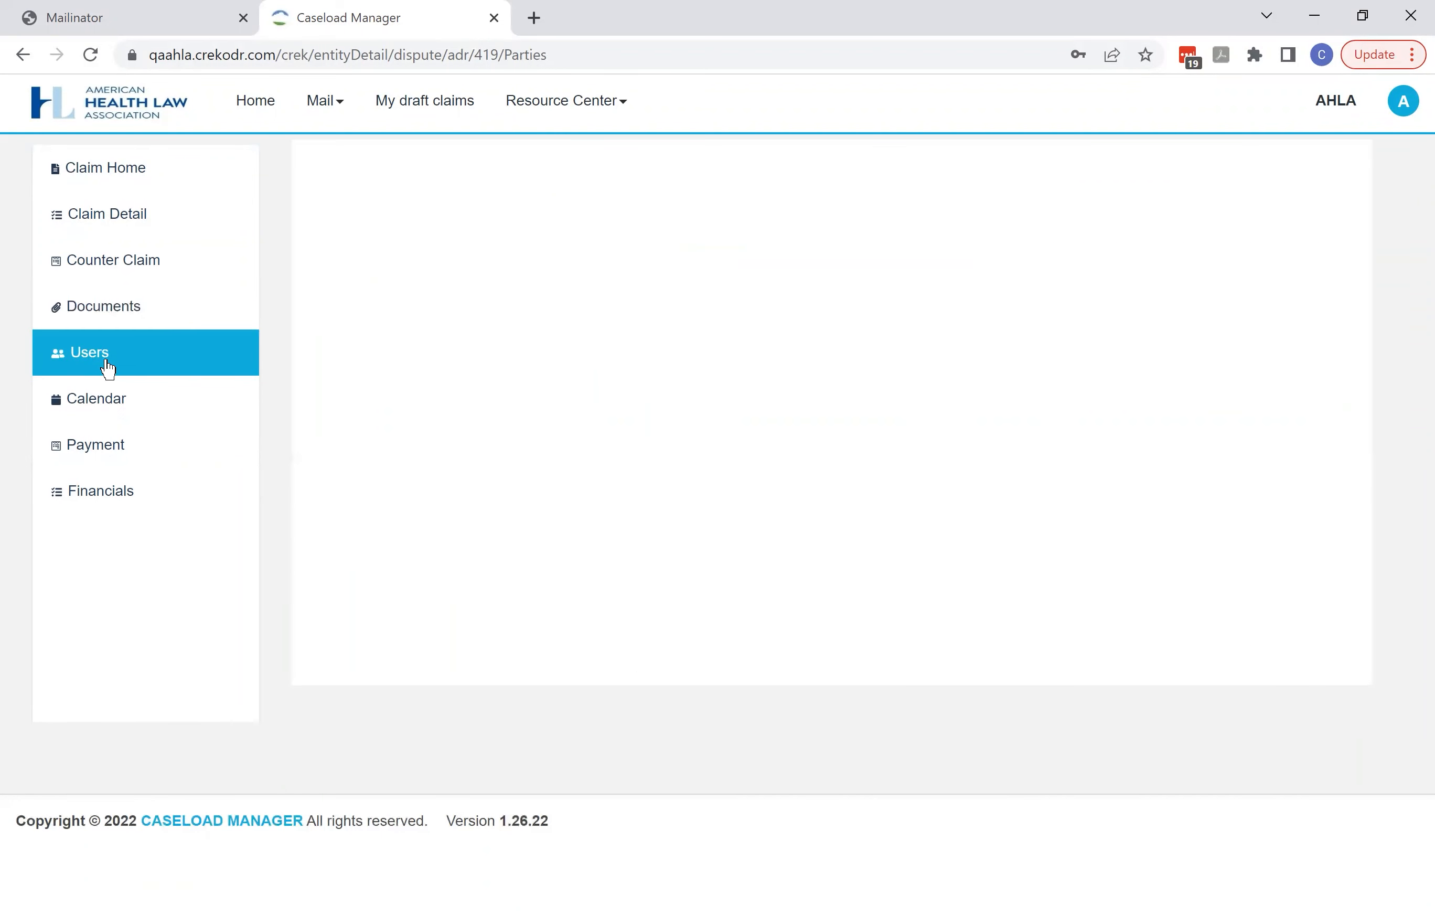
left_click(90, 353)
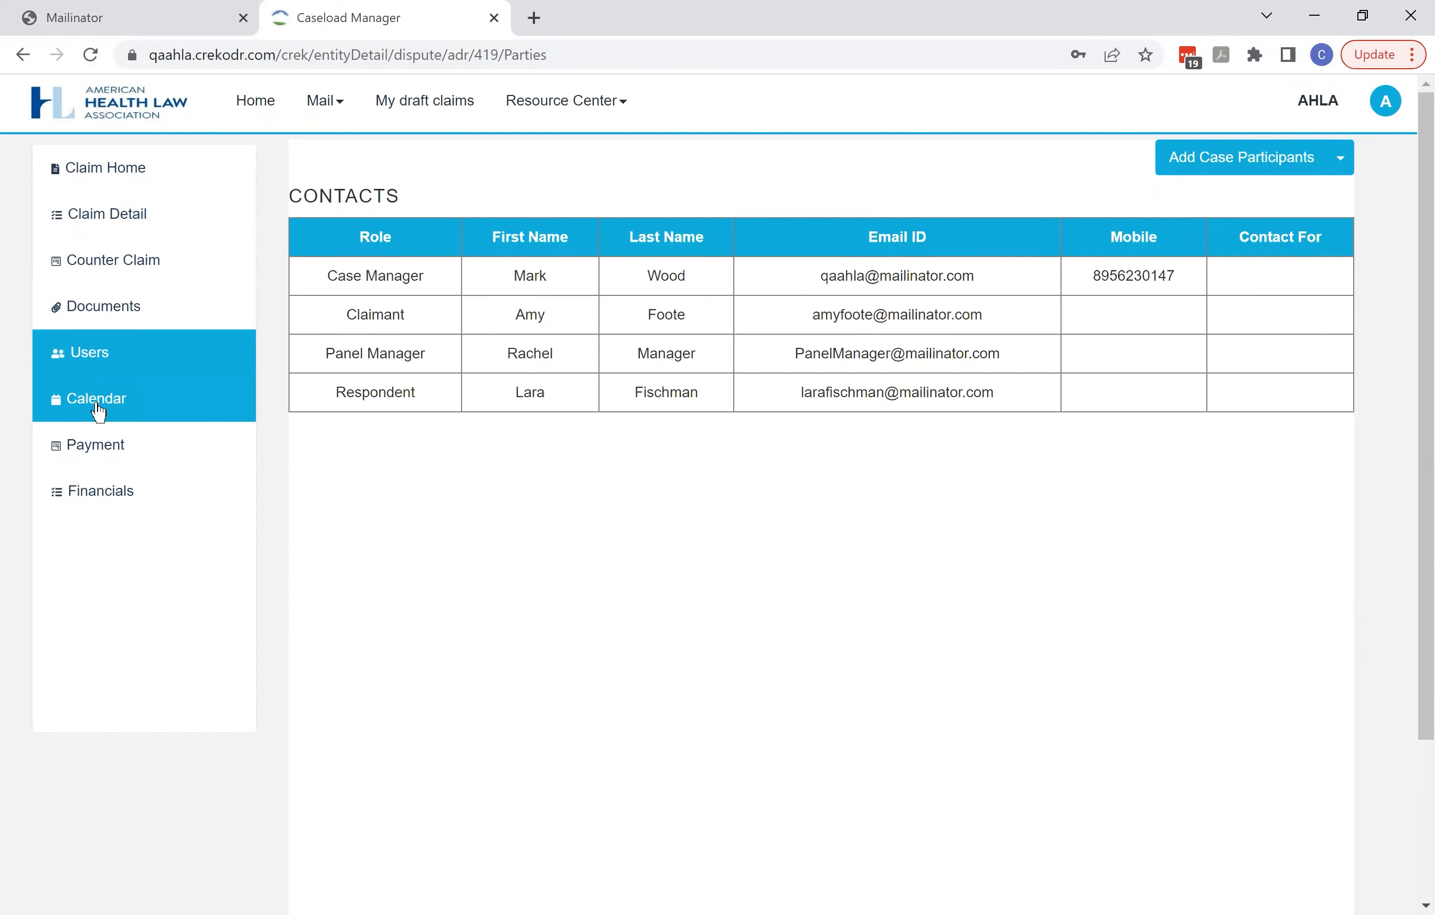
left_click(96, 399)
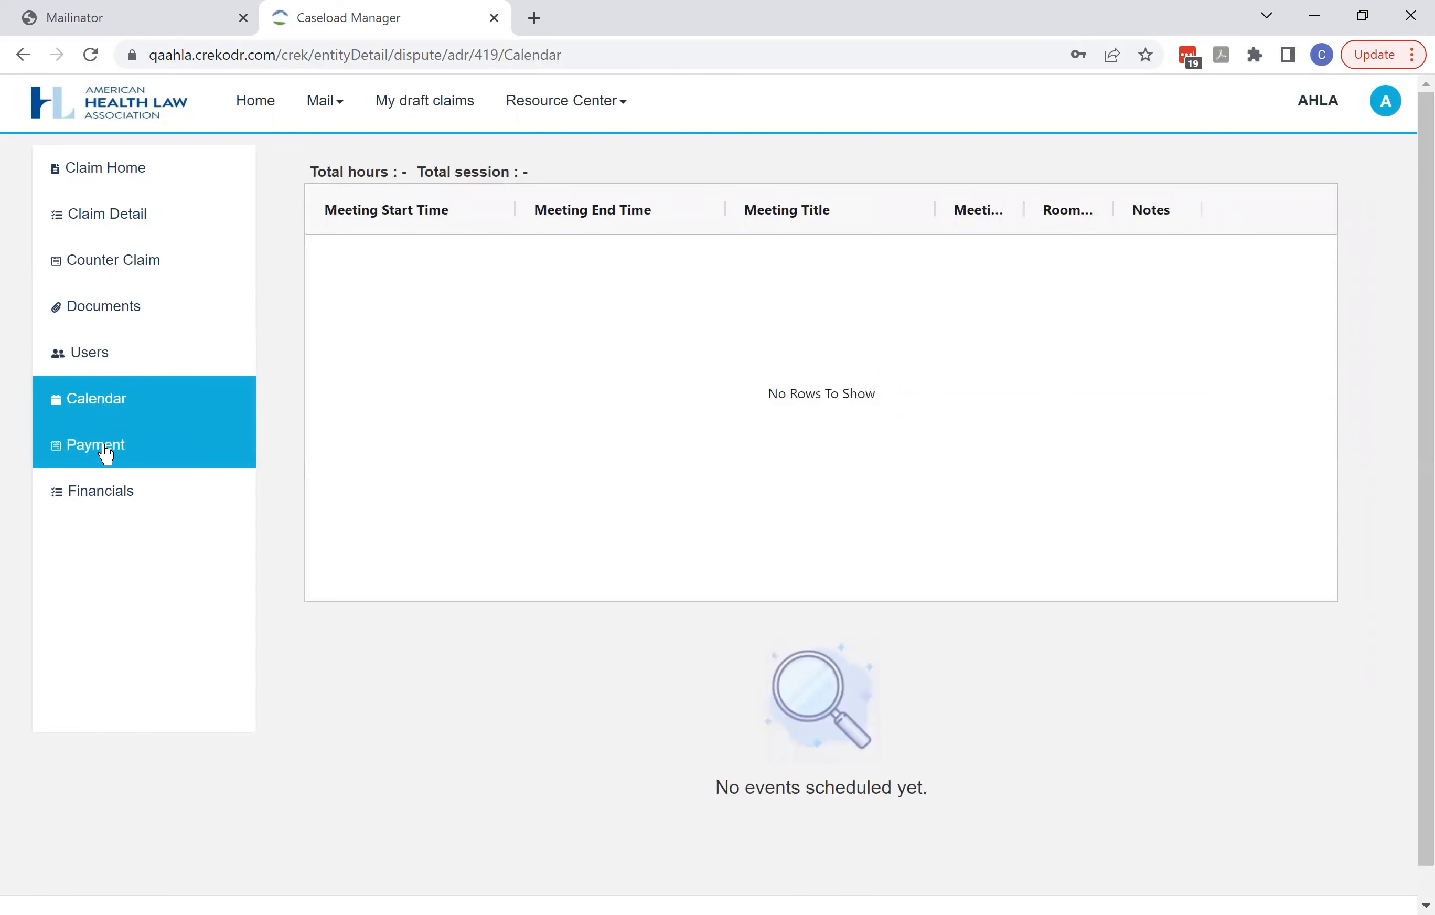
View the claim's Payment form and its empty Financials transactions table.
left_click(94, 444)
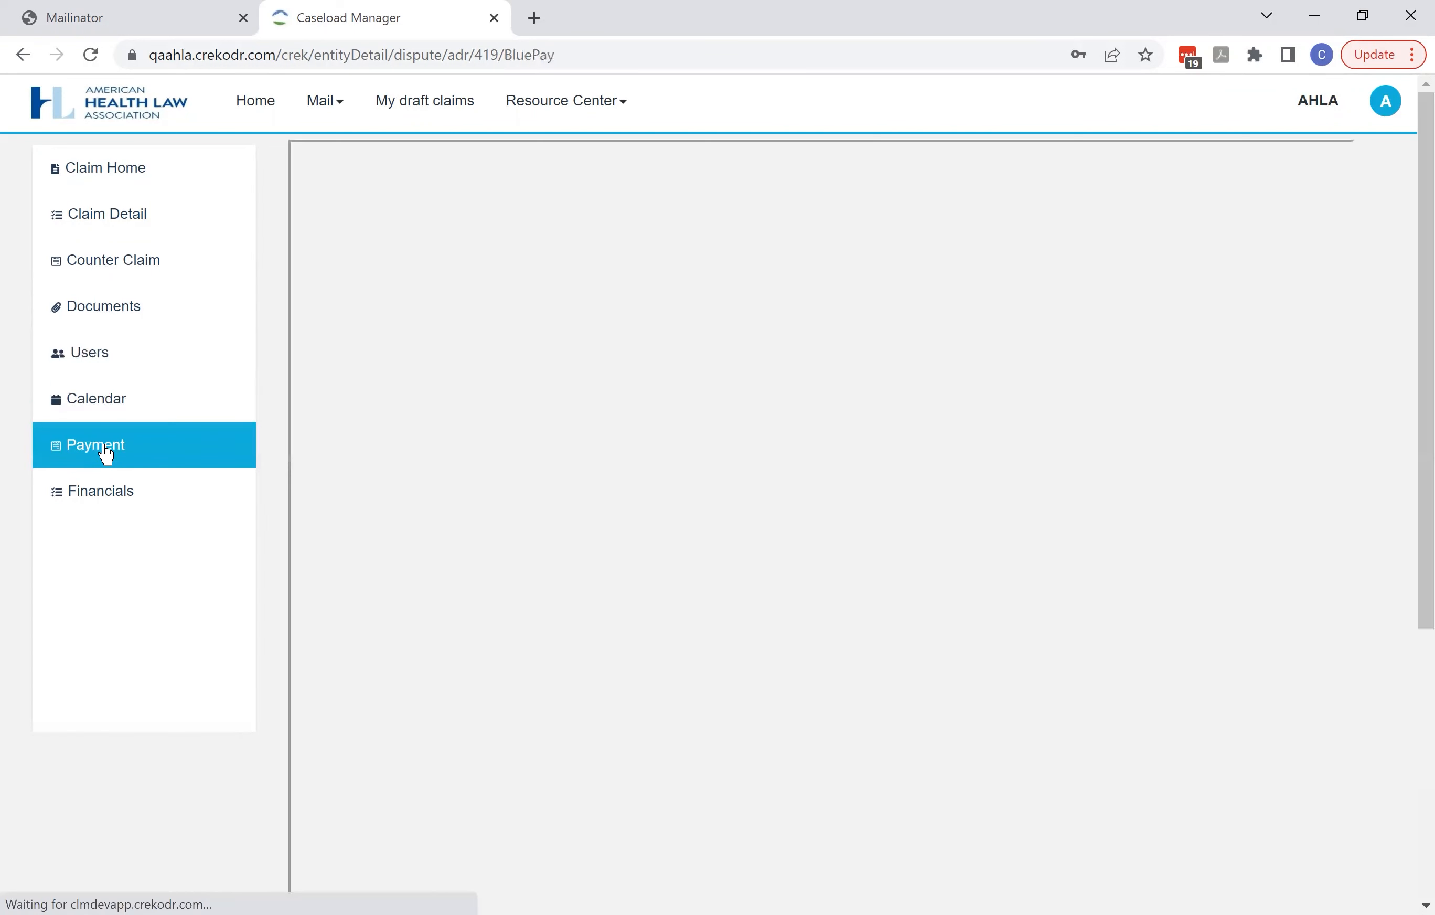
left_click(94, 443)
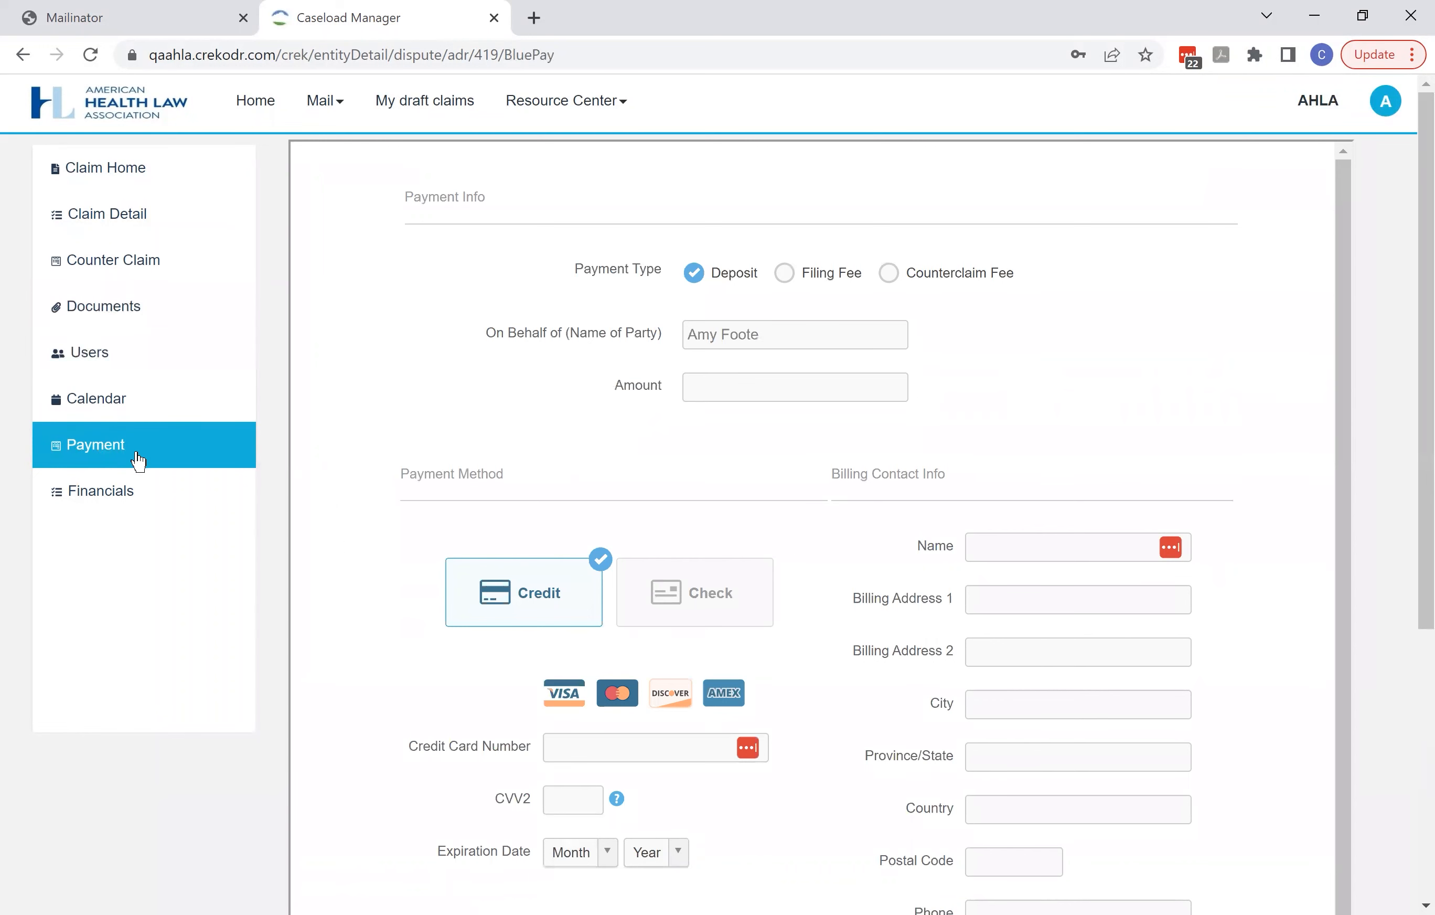
left_click(100, 490)
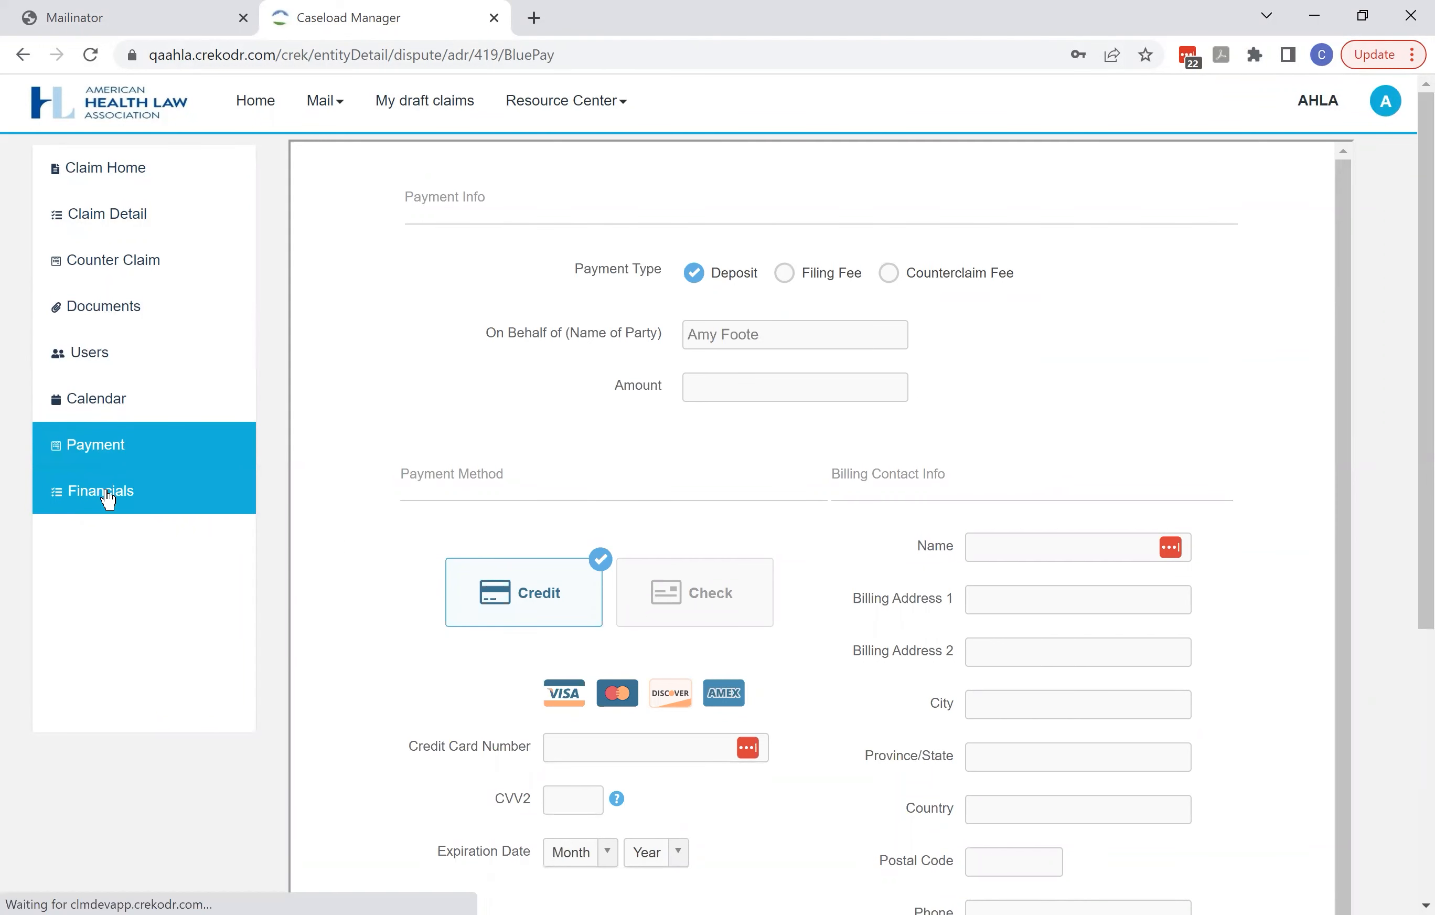
left_click(100, 491)
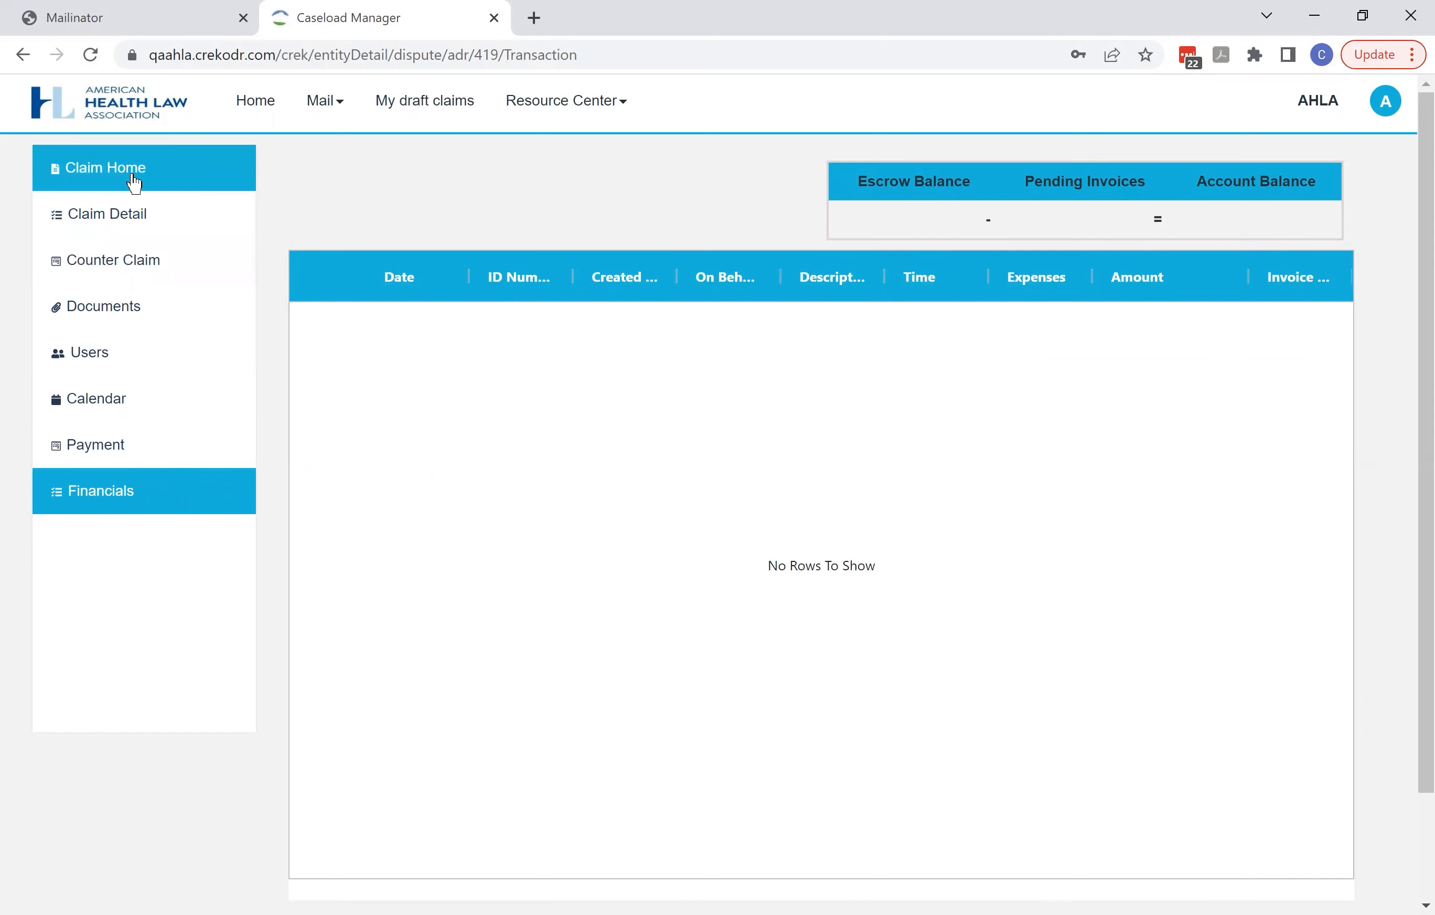
Return to Claim Home and start a new message on claim 419.
left_click(107, 168)
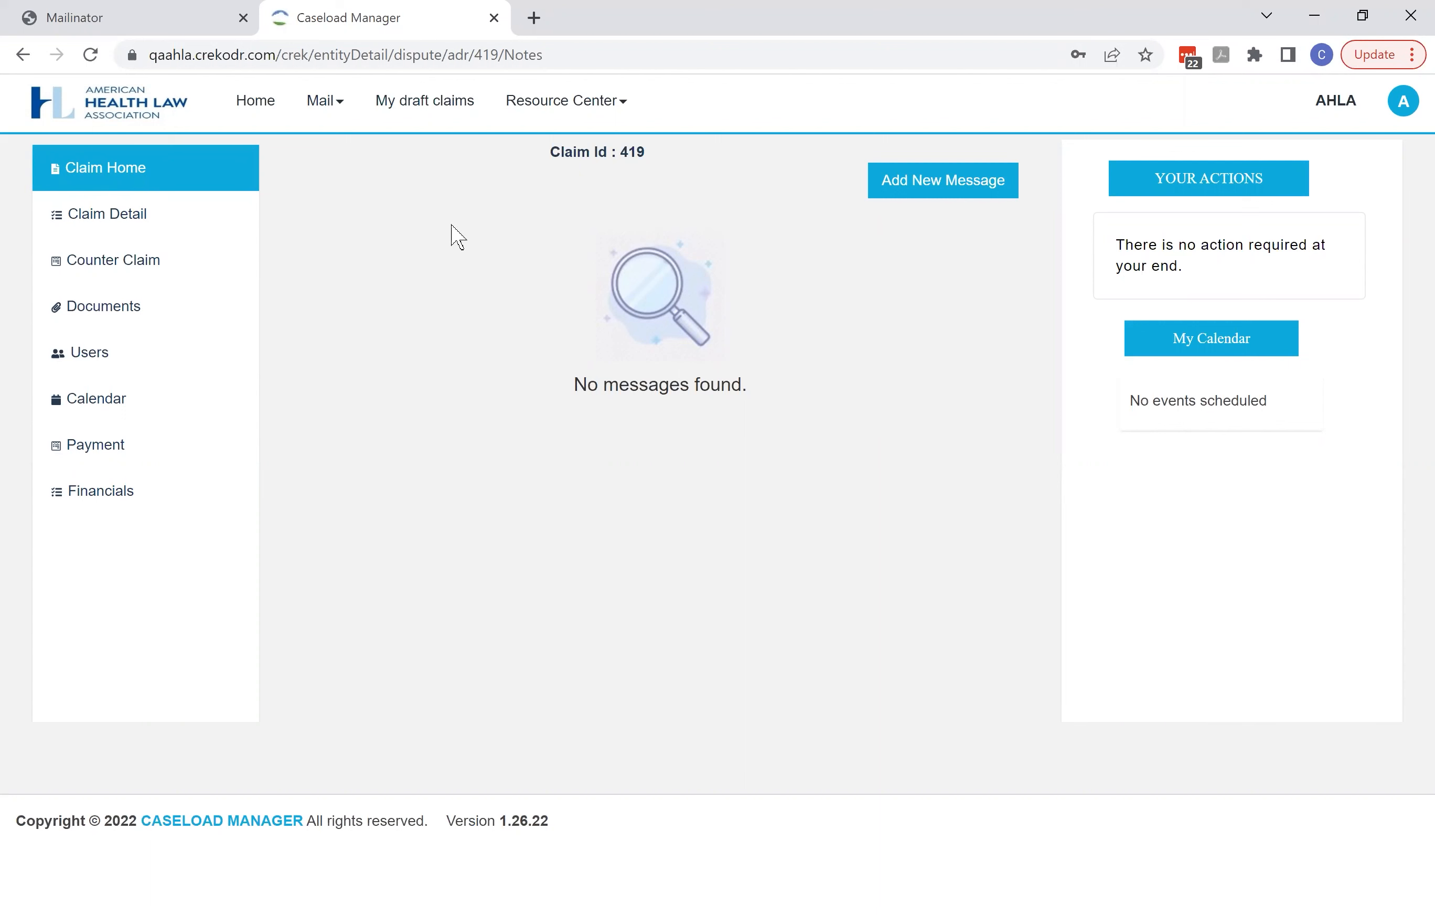
mouse_move(505, 251)
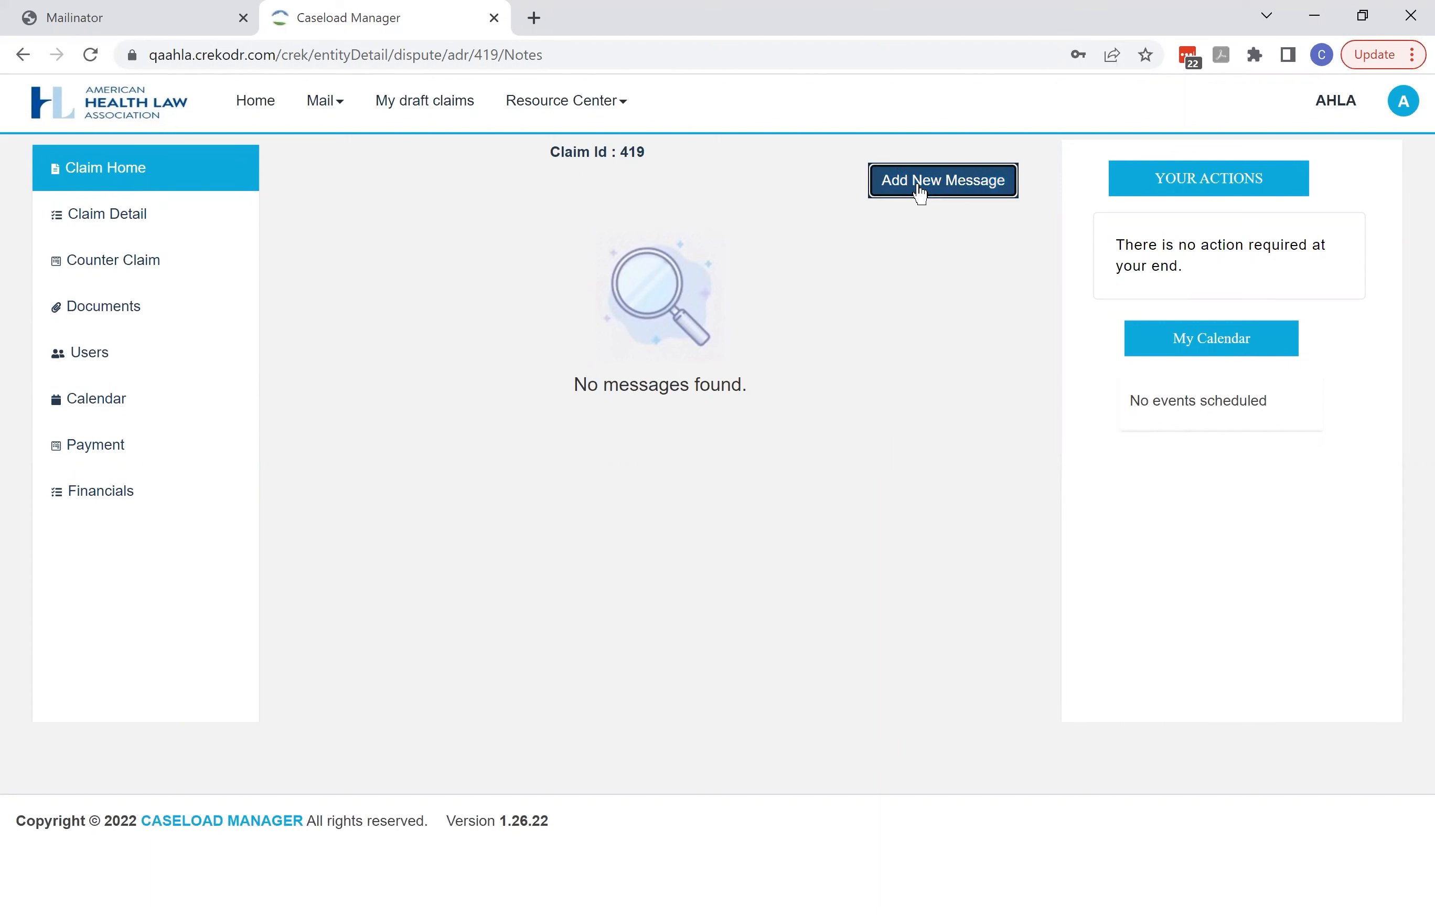
left_click(942, 179)
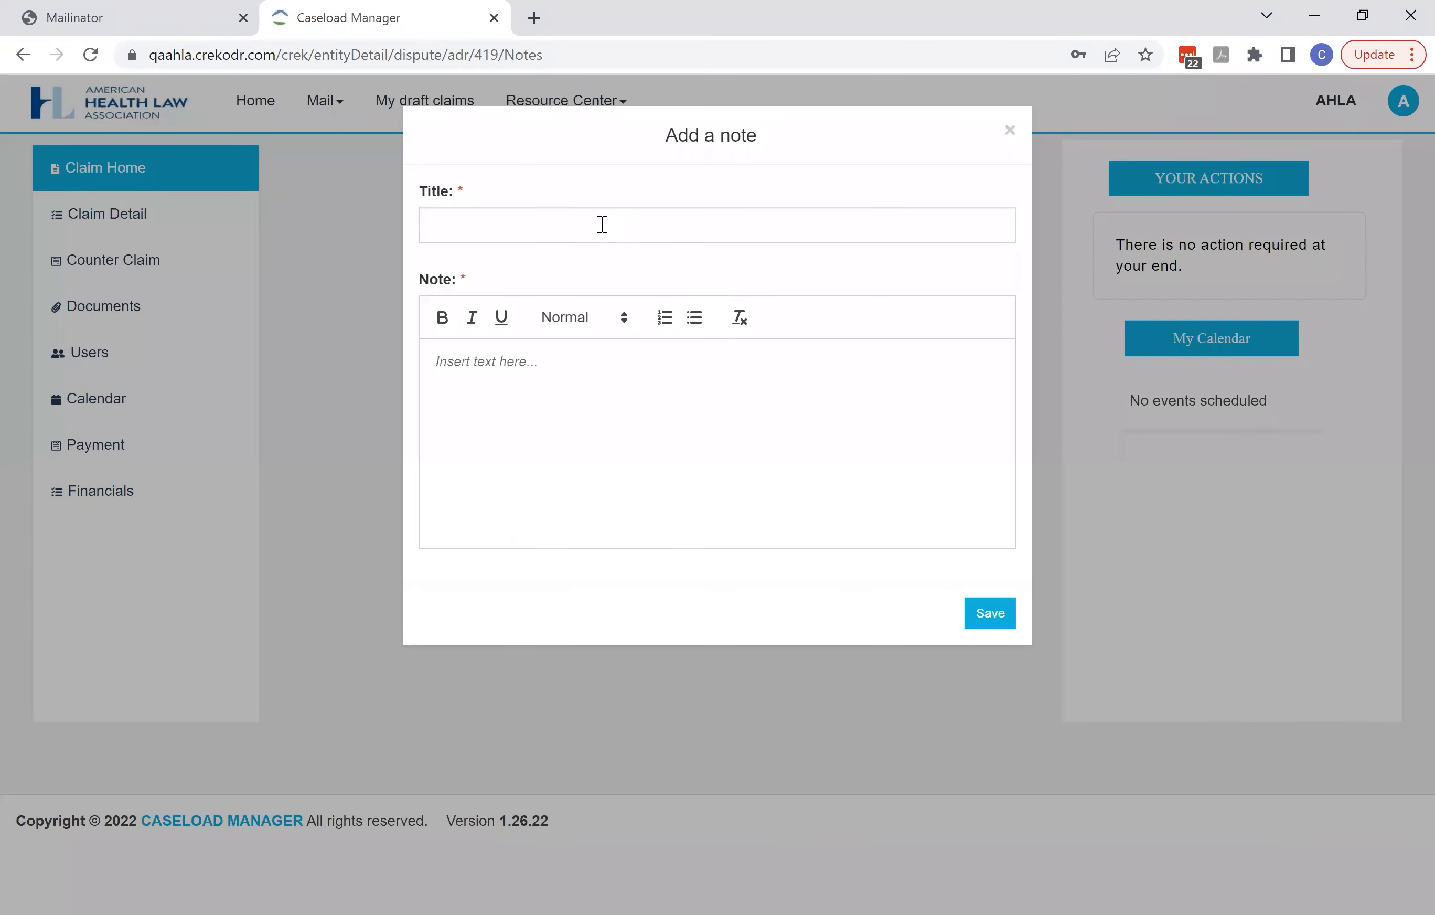
Title the note 'I am here' with a message about being ready to participate in the resolution process.
left_click(717, 225)
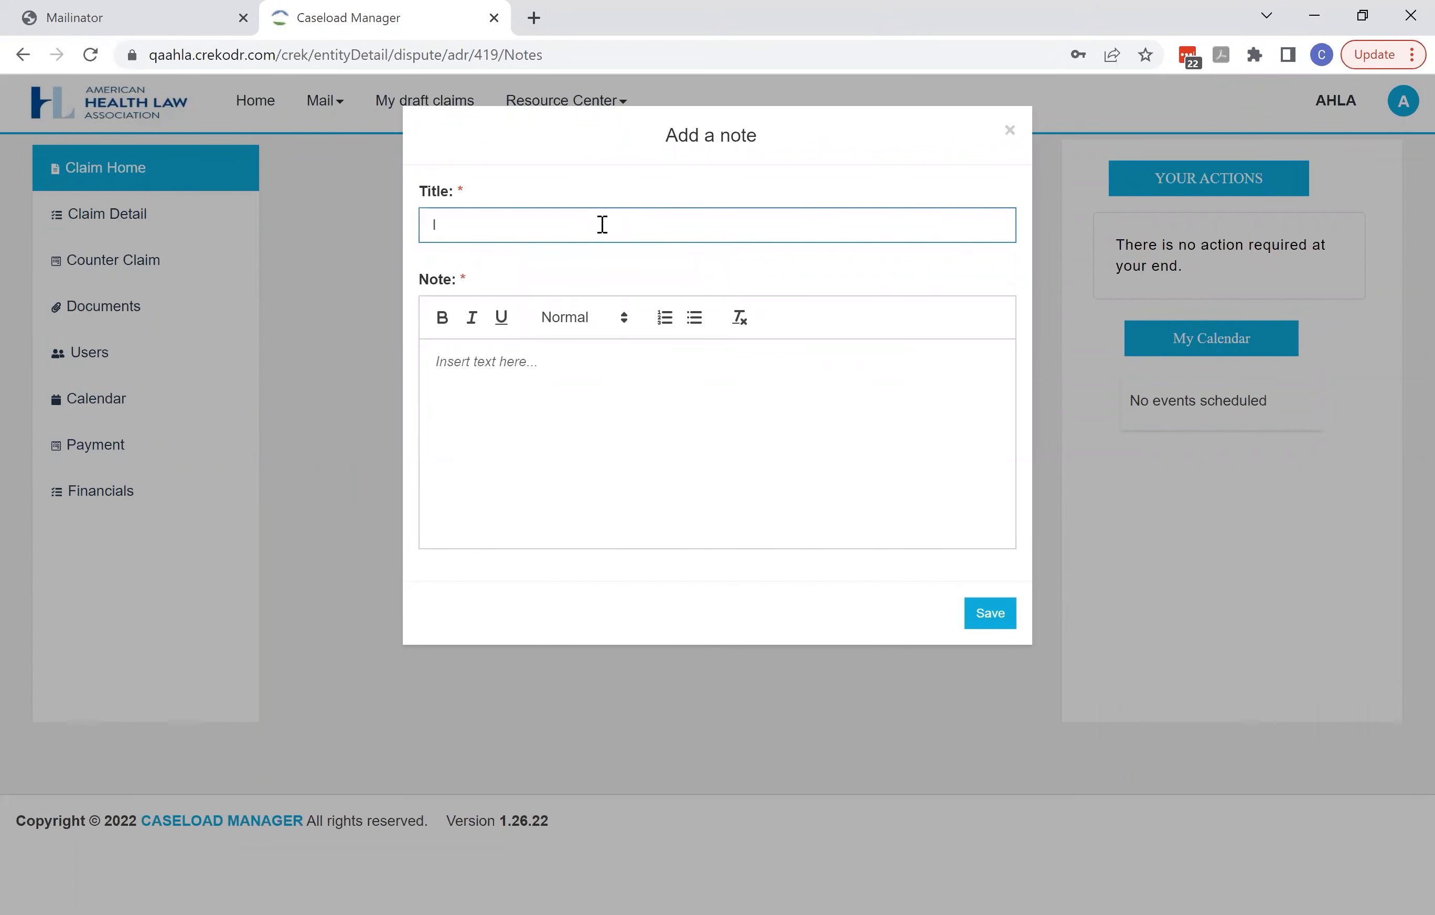
type("I am here")
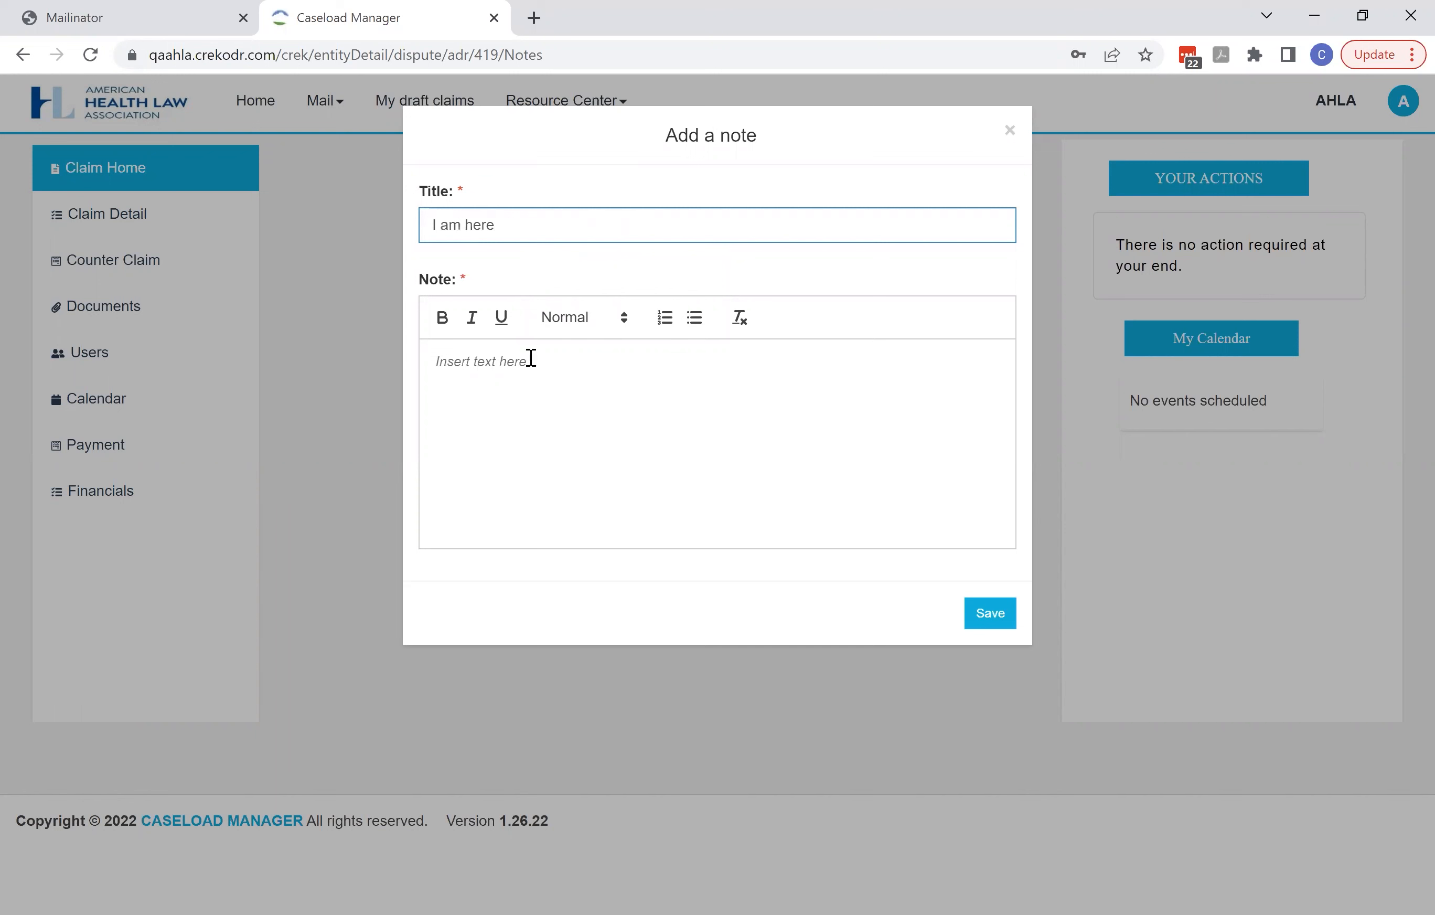
type("My")
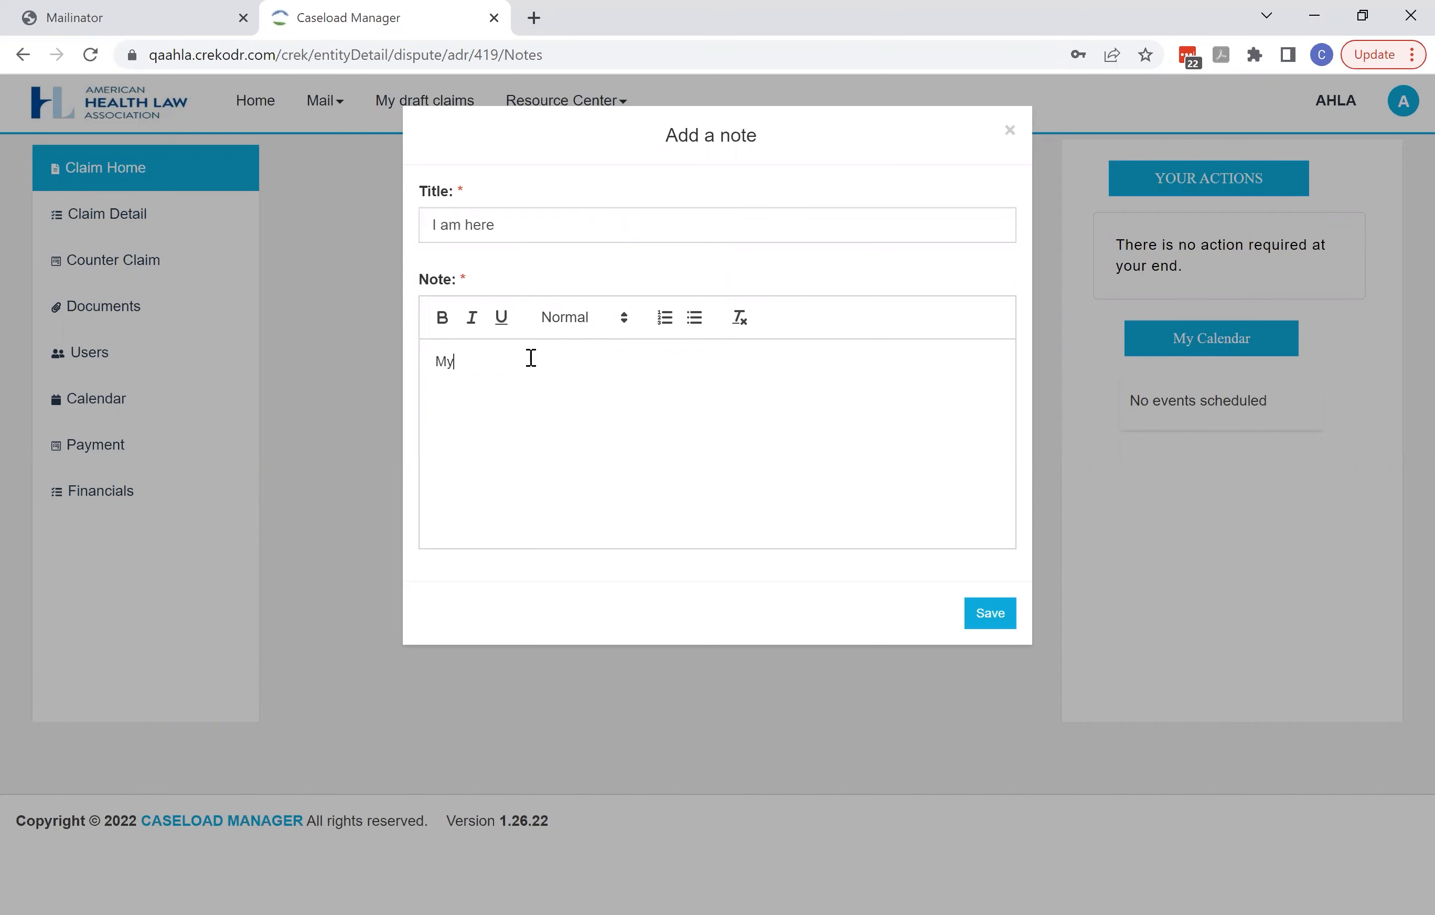
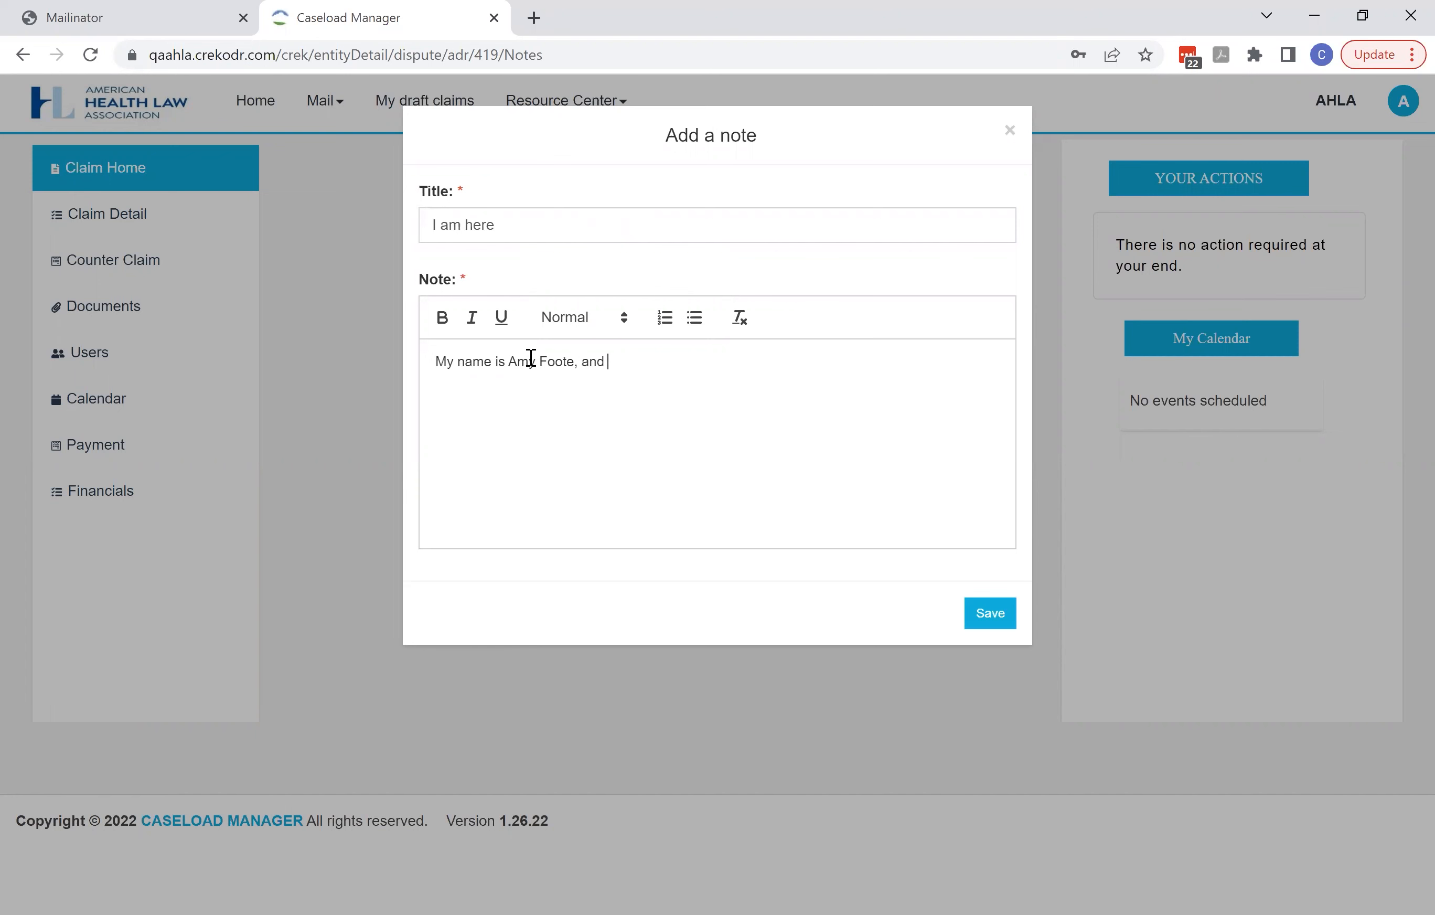
type("I am ready to")
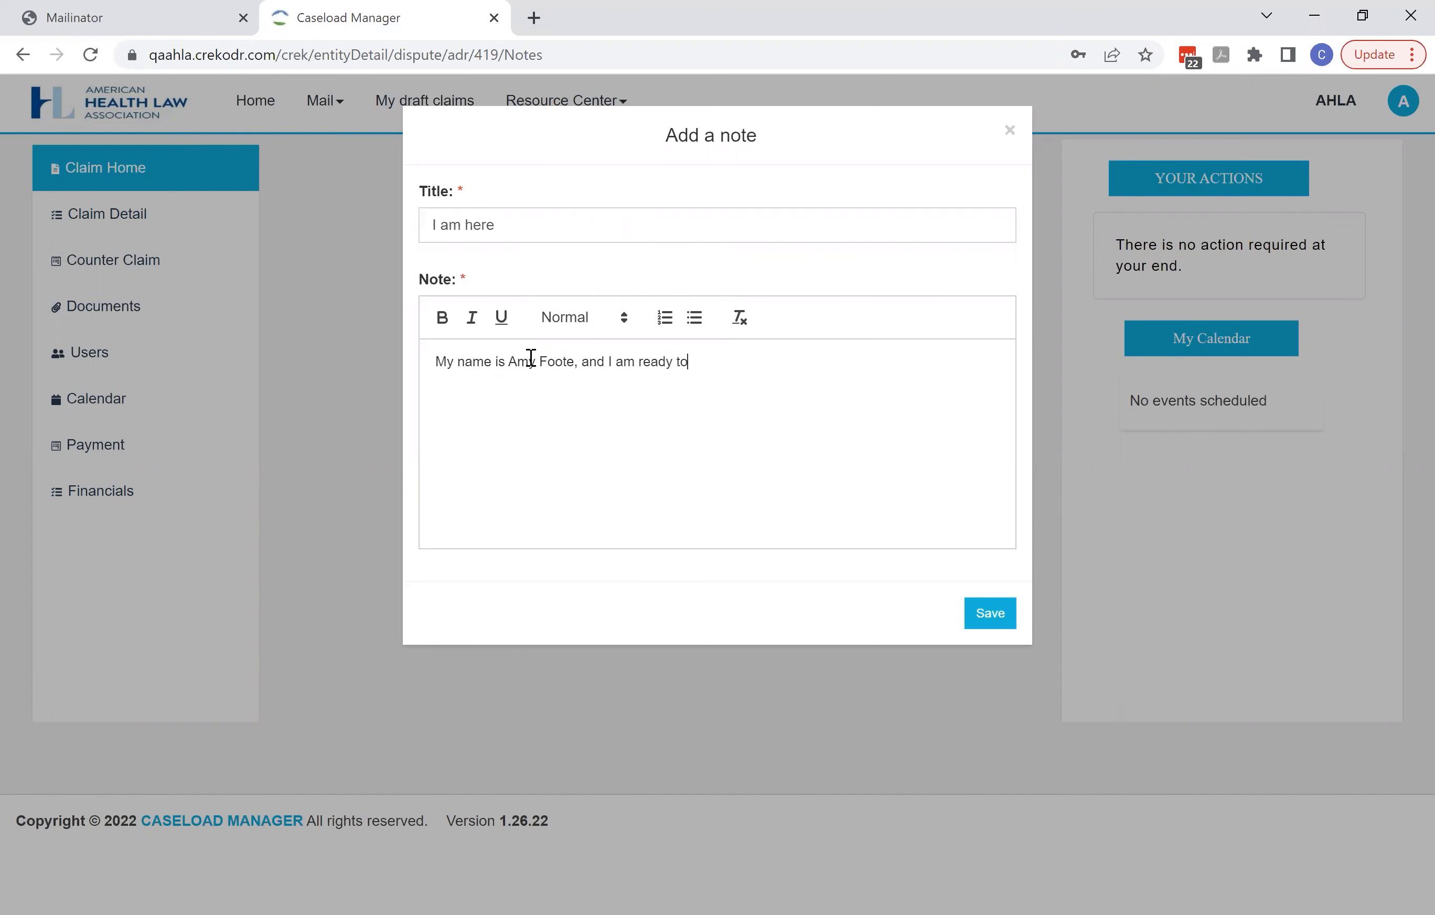
type("participate in the dispute res")
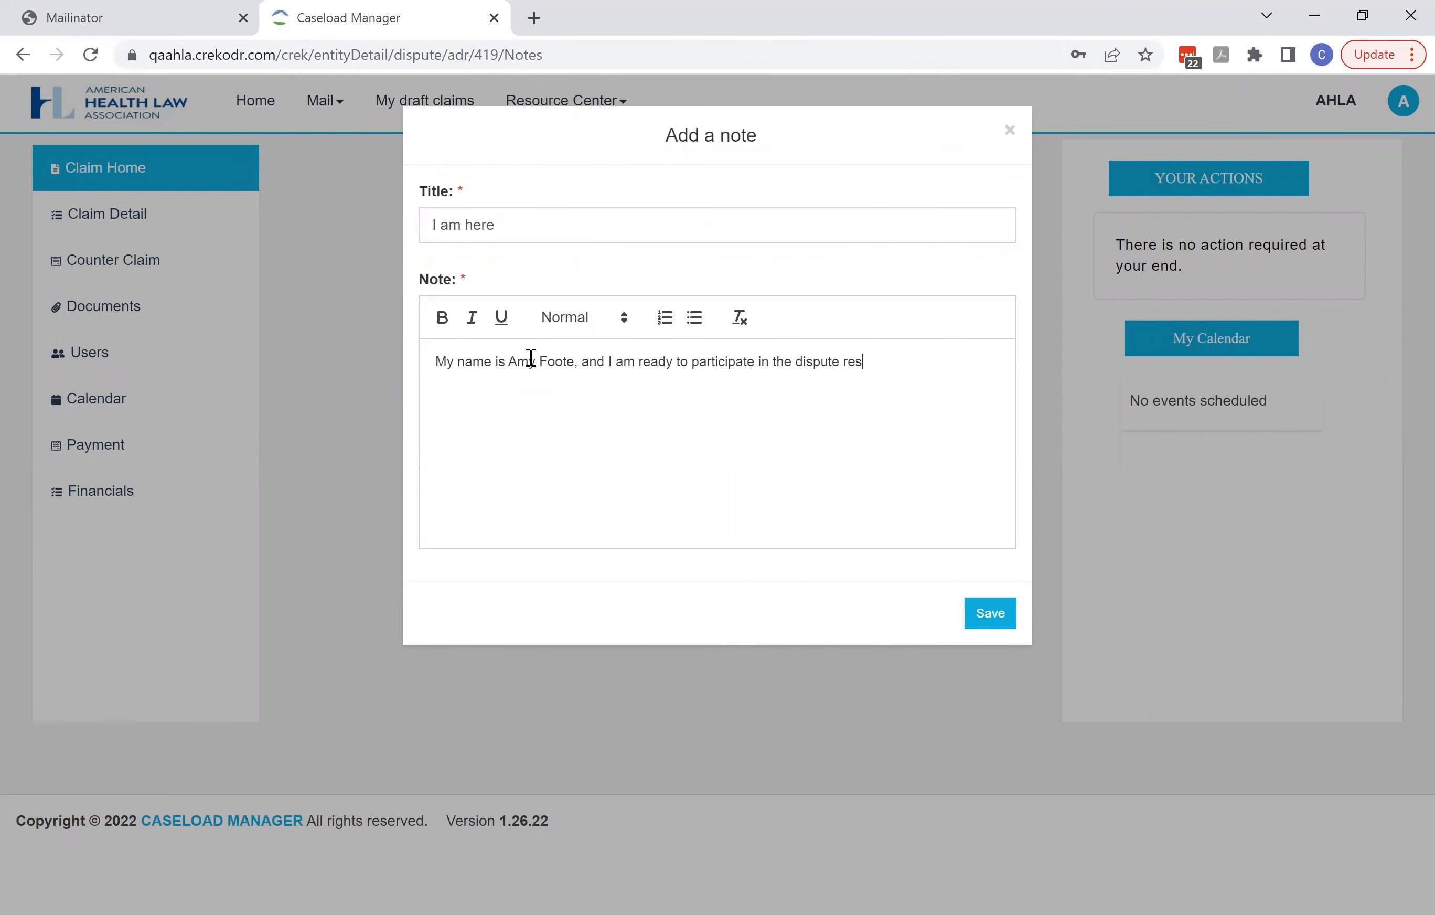
type("olution process.")
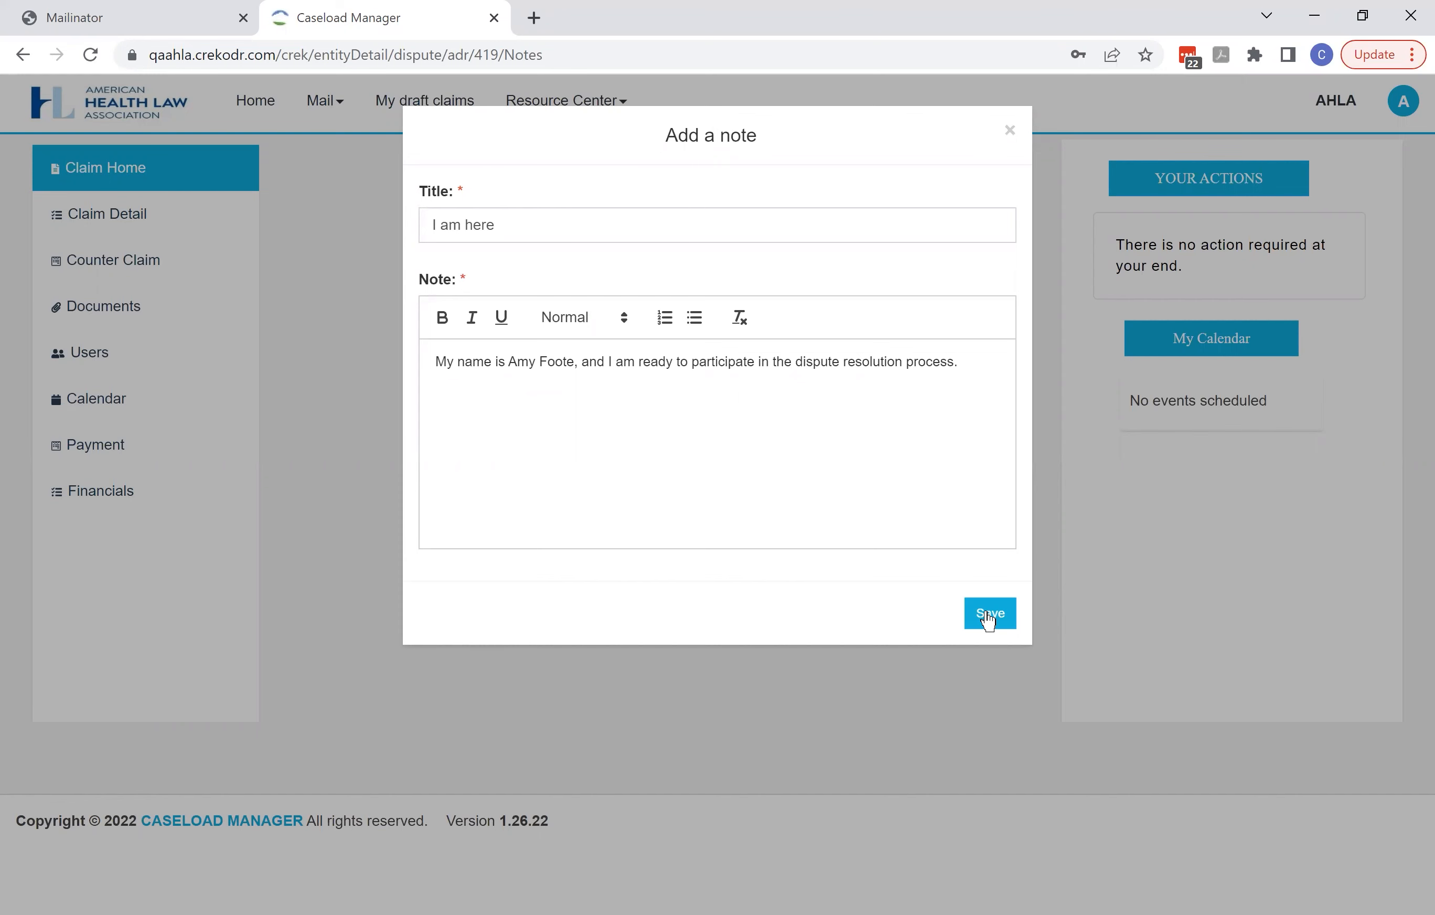
Save the note to Claim Home and sign out via the avatar menu.
left_click(988, 613)
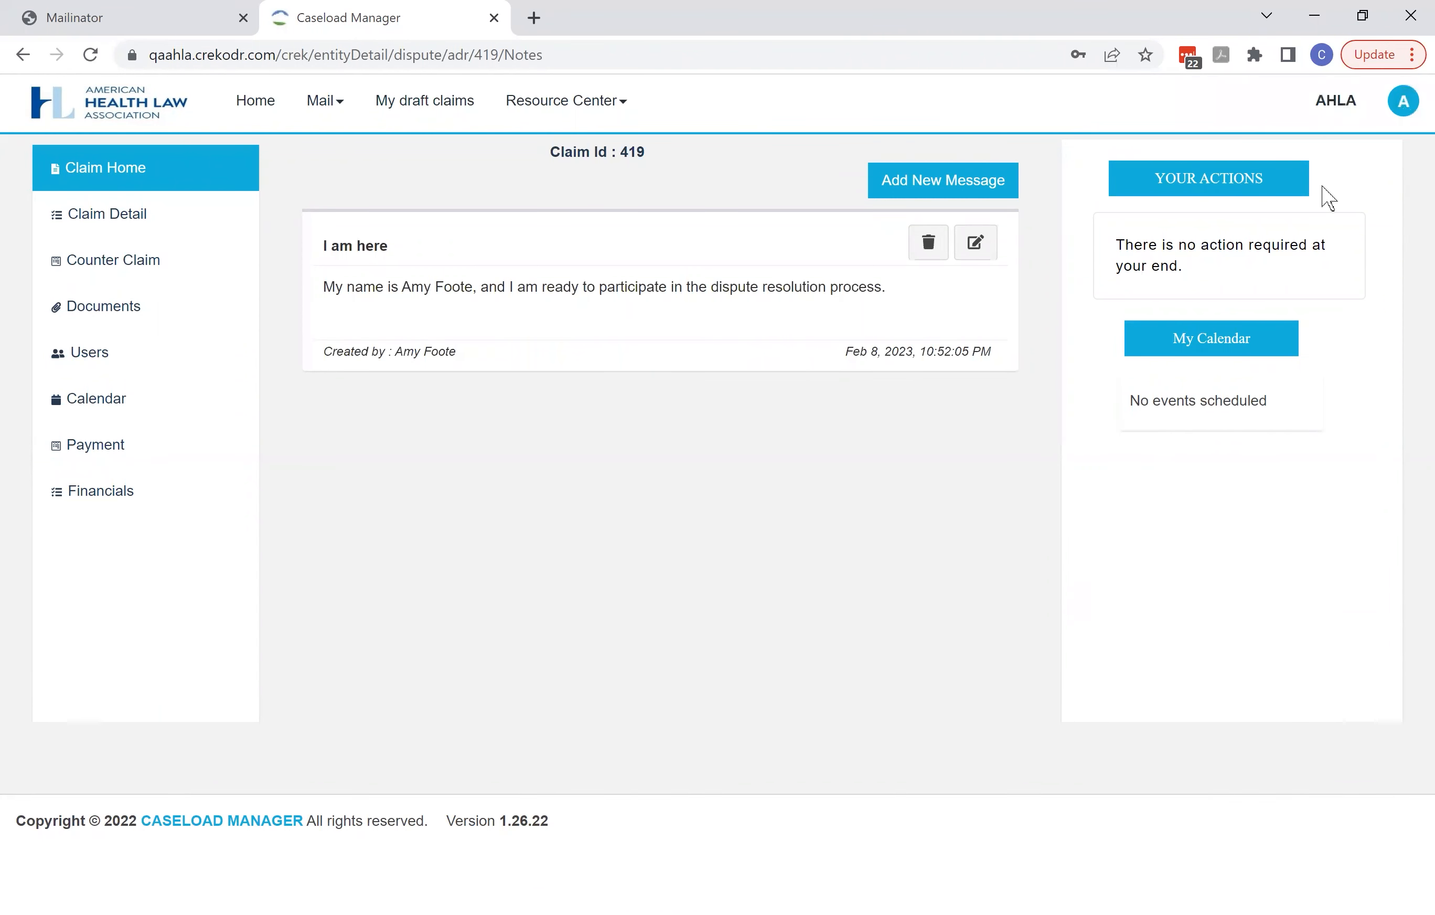
left_click(1403, 101)
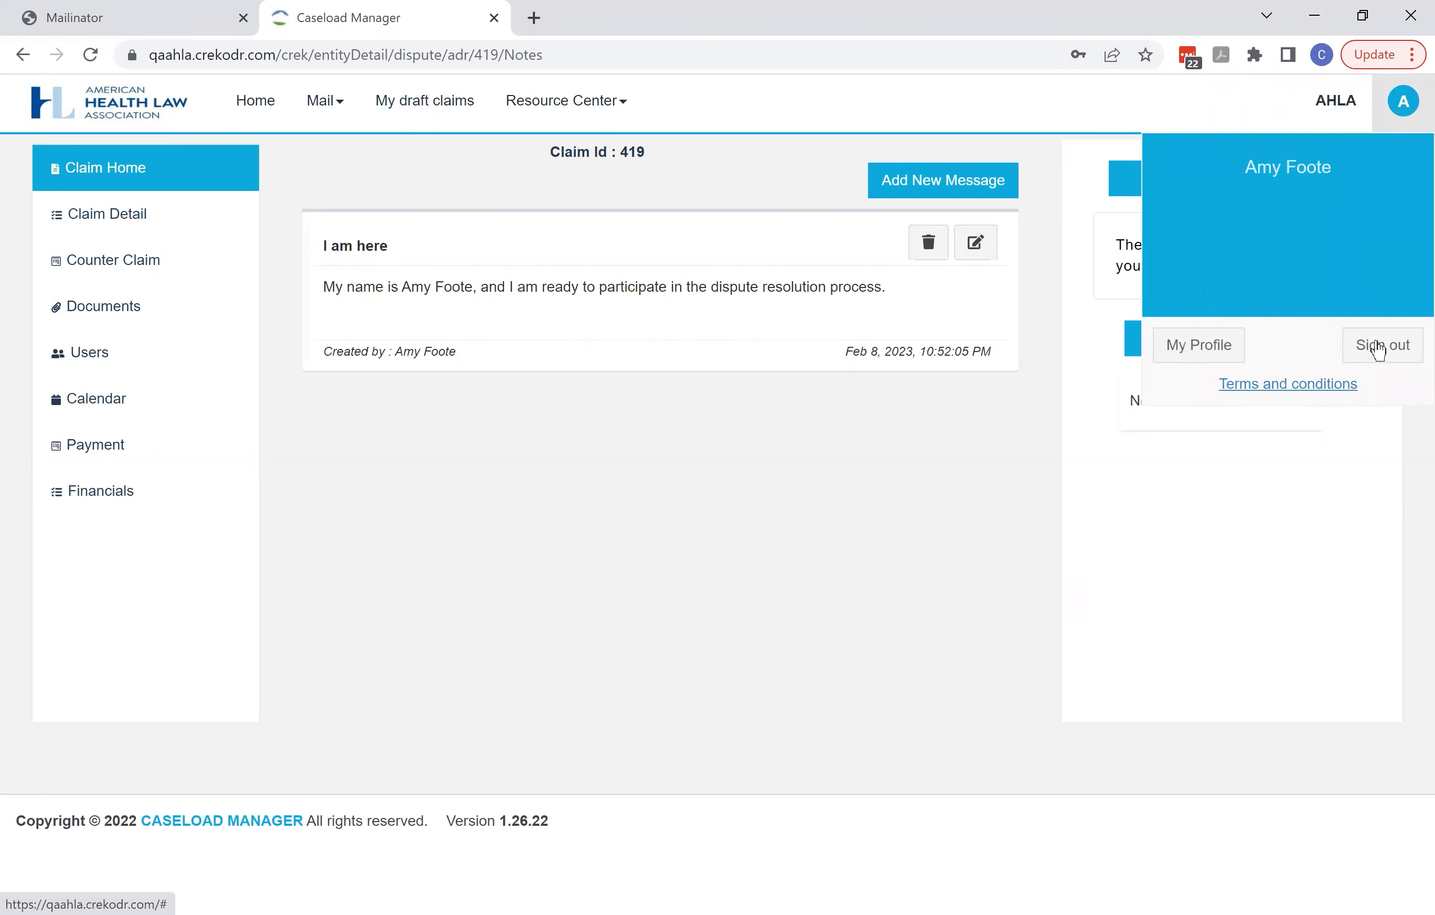
left_click(1382, 345)
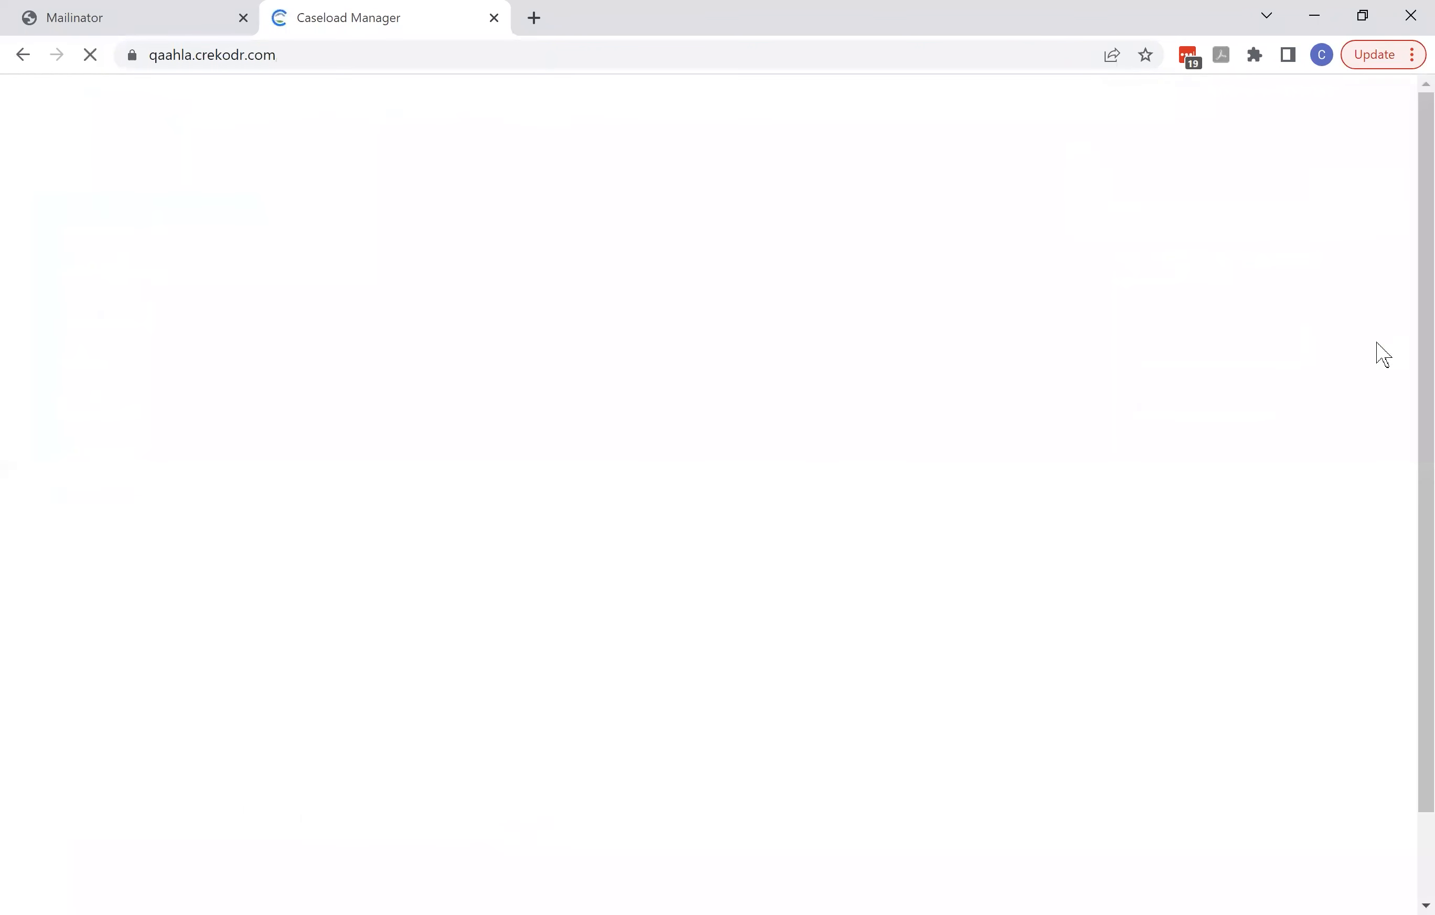